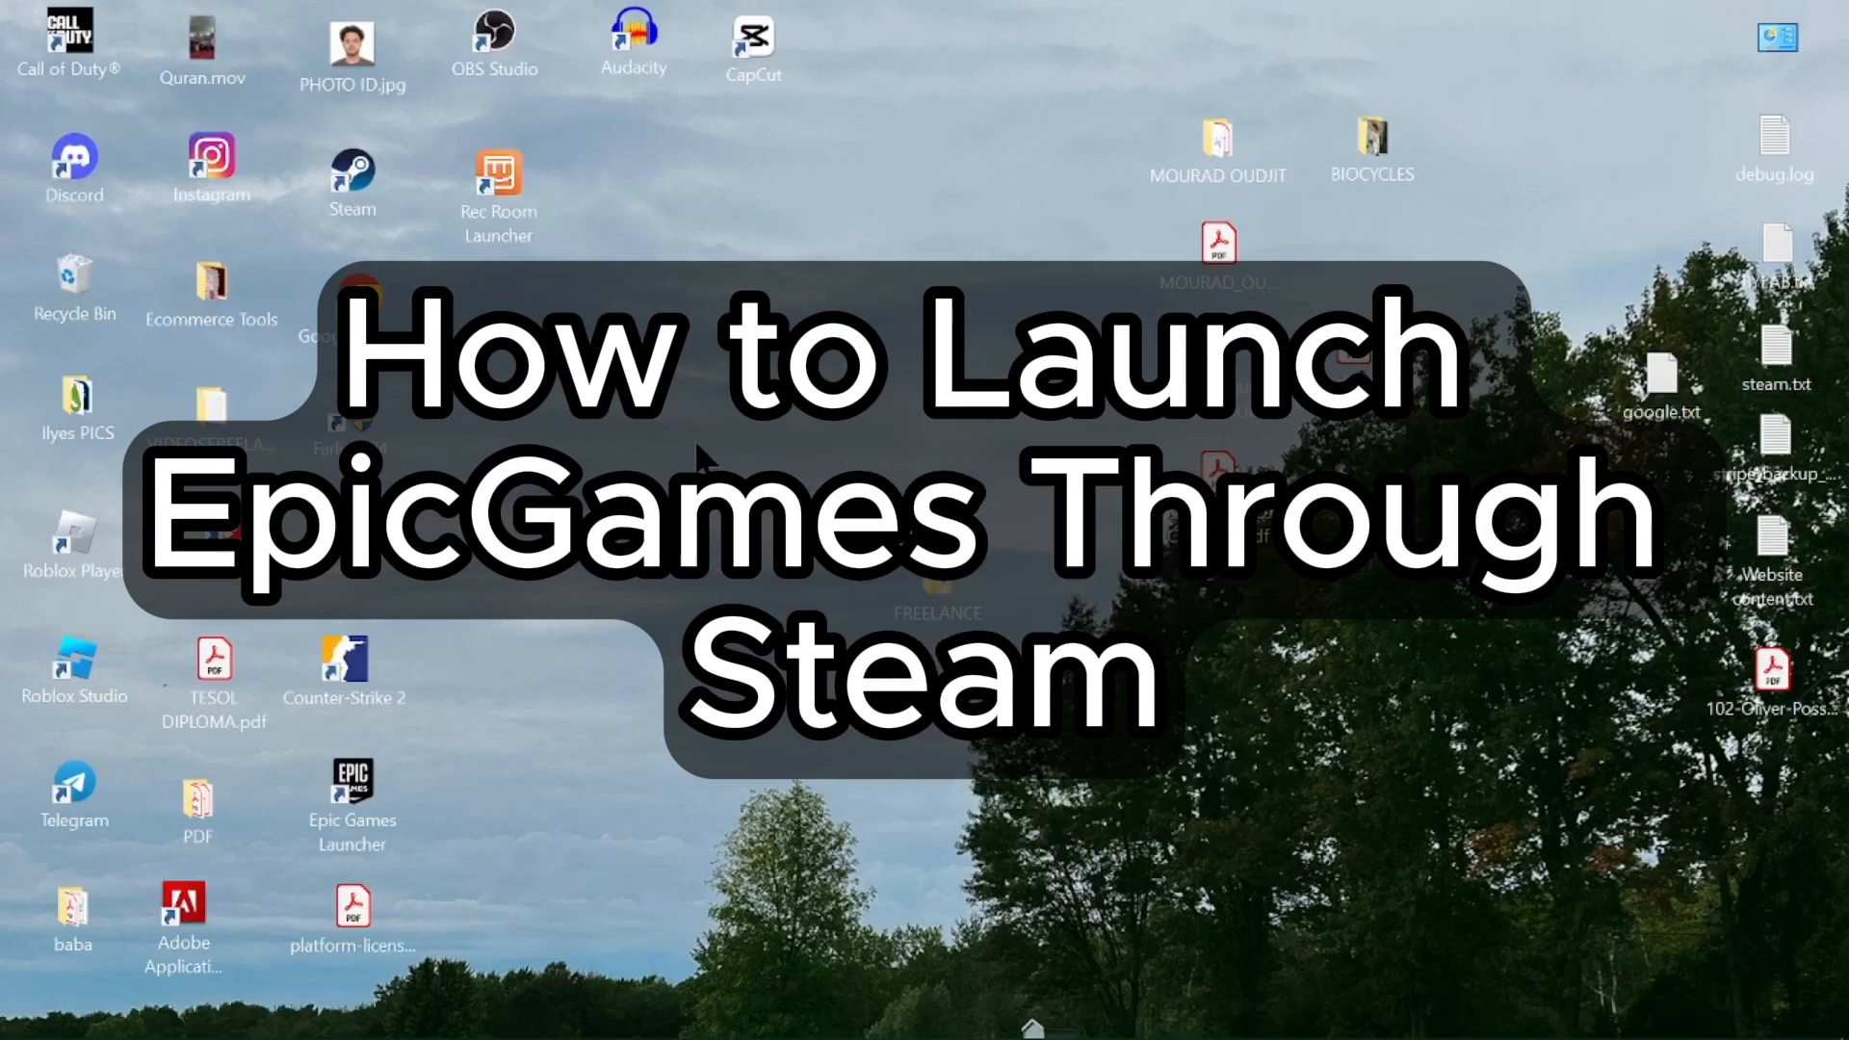
- Launch Steam and view the games library listing Counter-Strike 2, Call of Duty, Farlight 84
{"action": "double_click", "coordinate": [352, 161]}
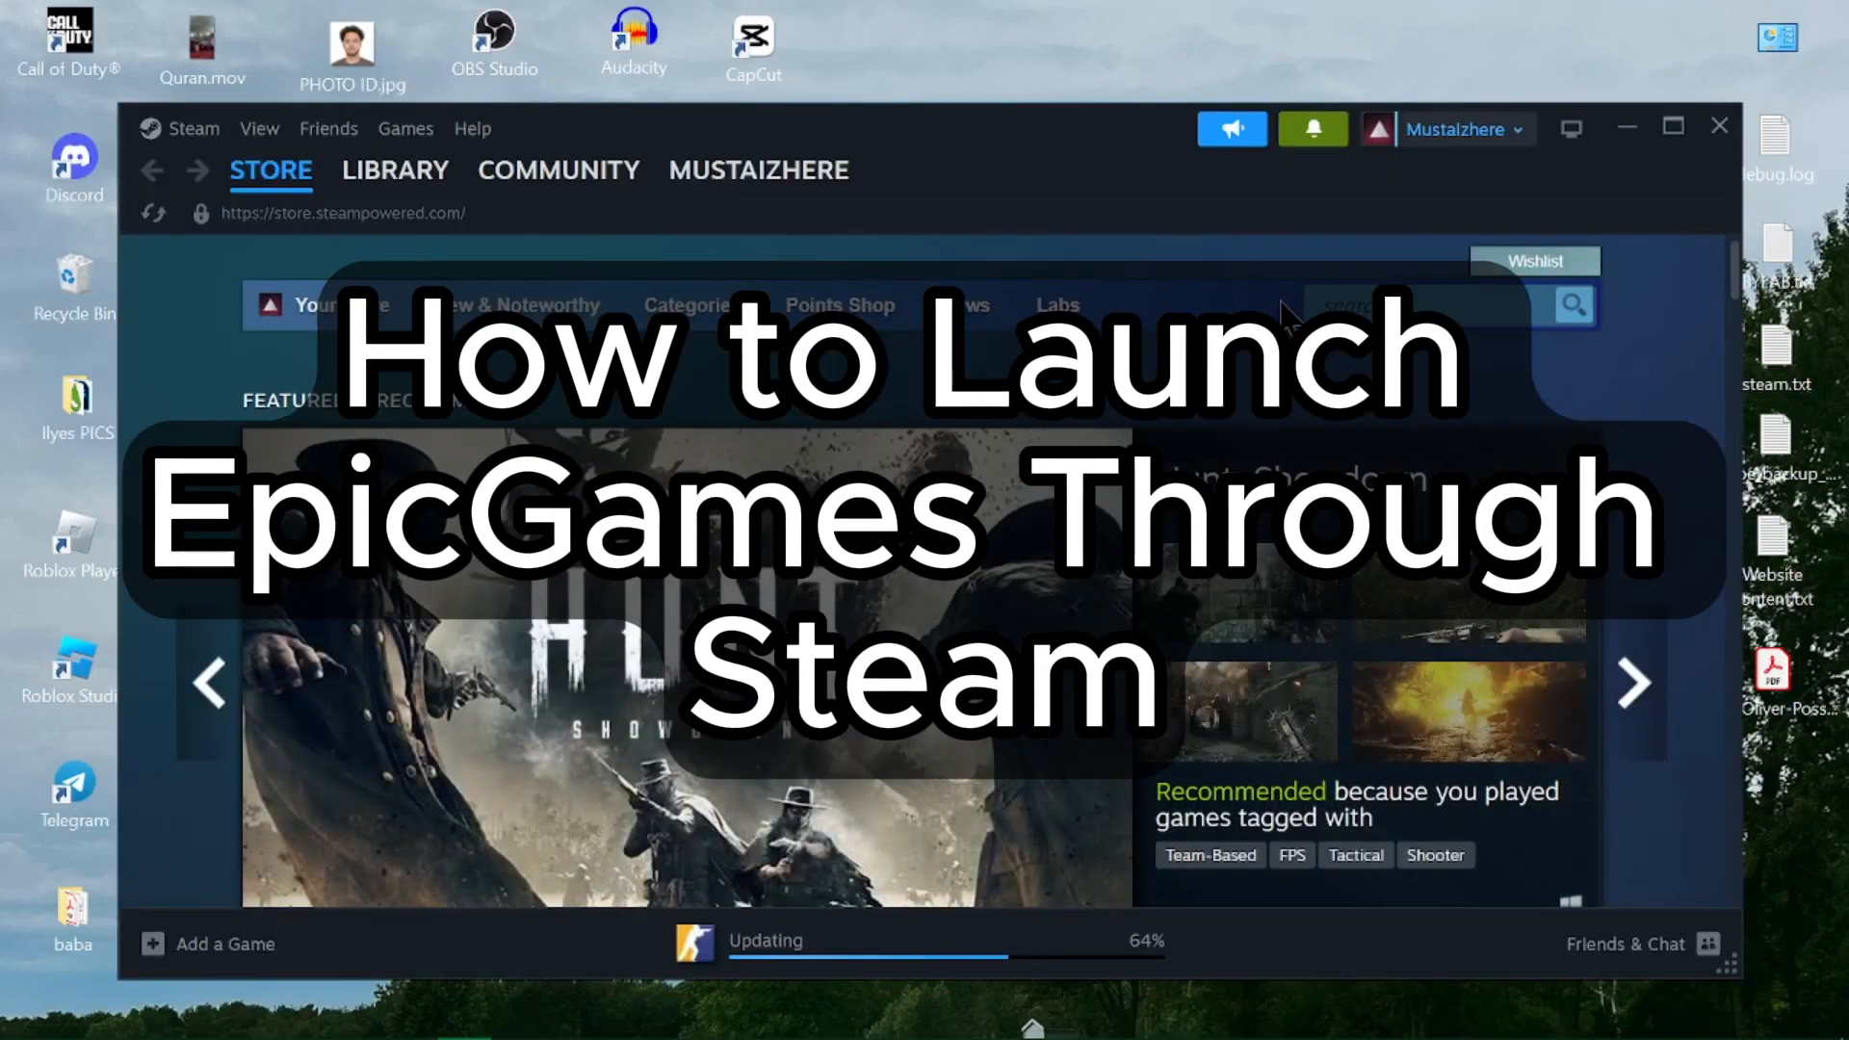
{"action": "left_click", "coordinate": [404, 128]}
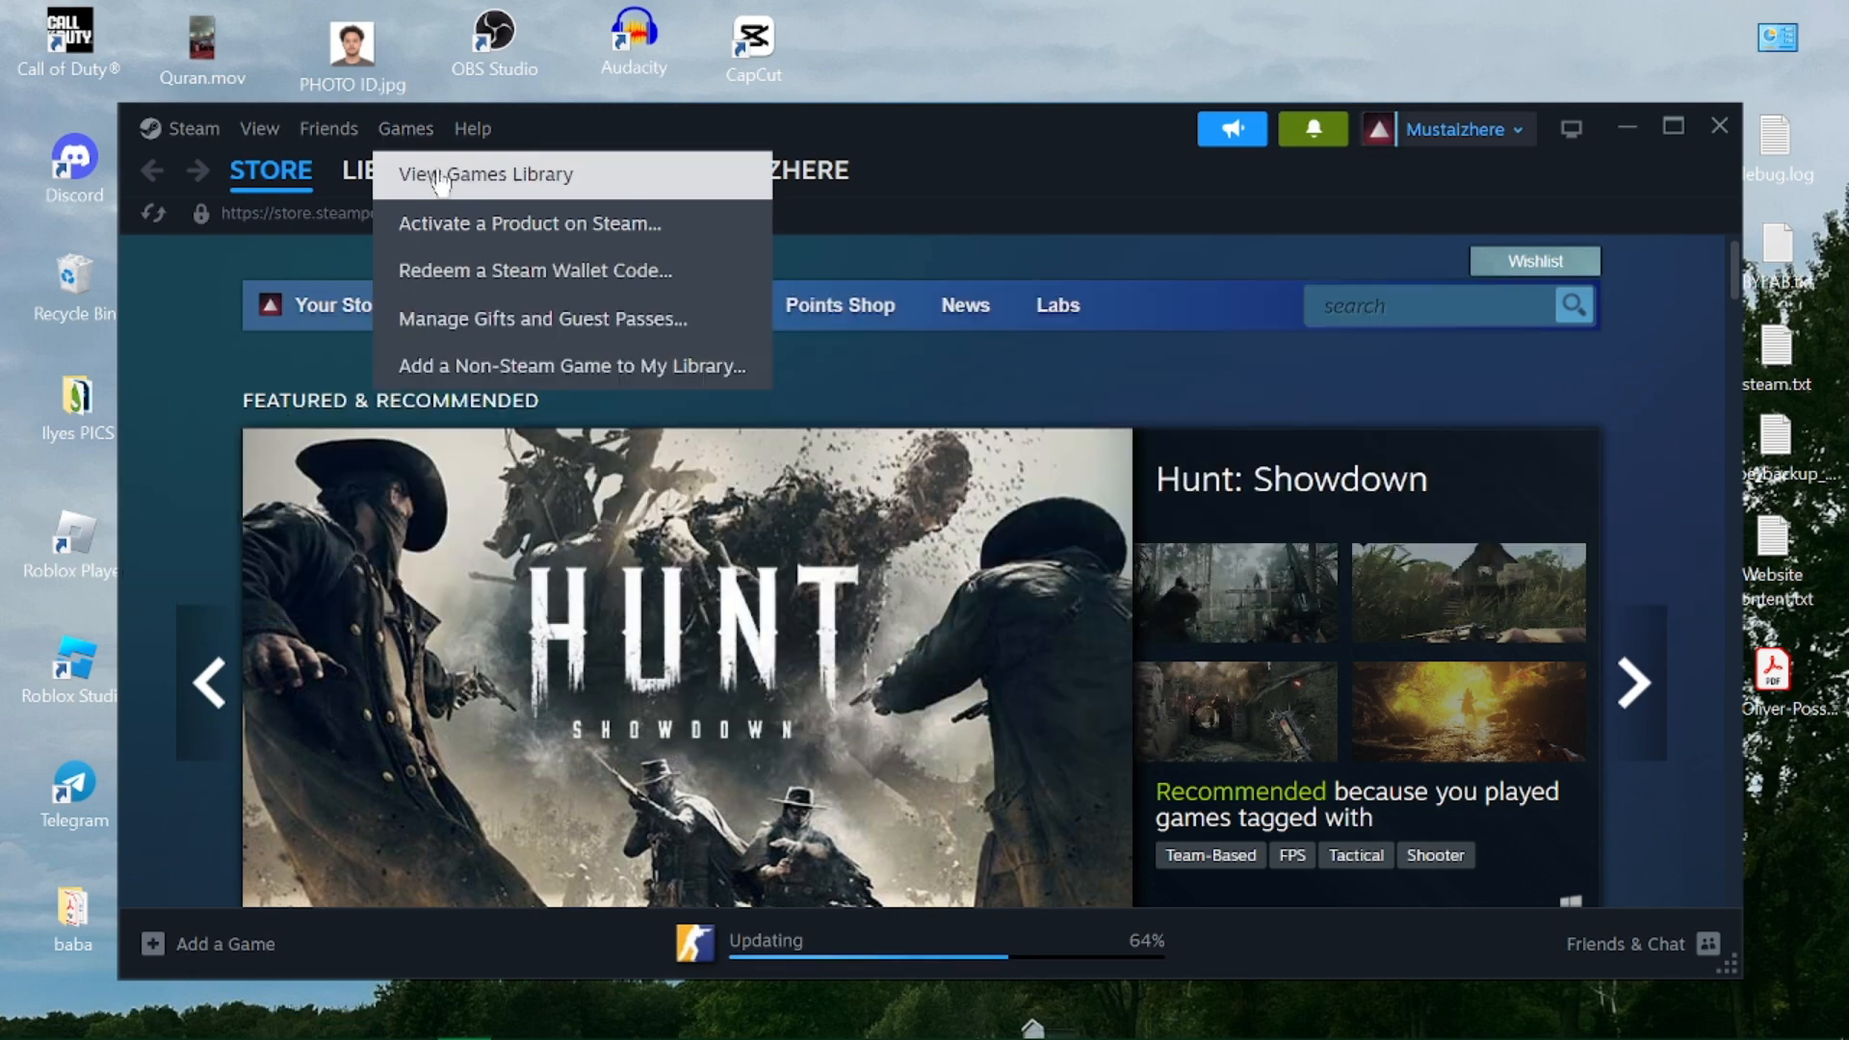
{"action": "left_click", "coordinate": [485, 173]}
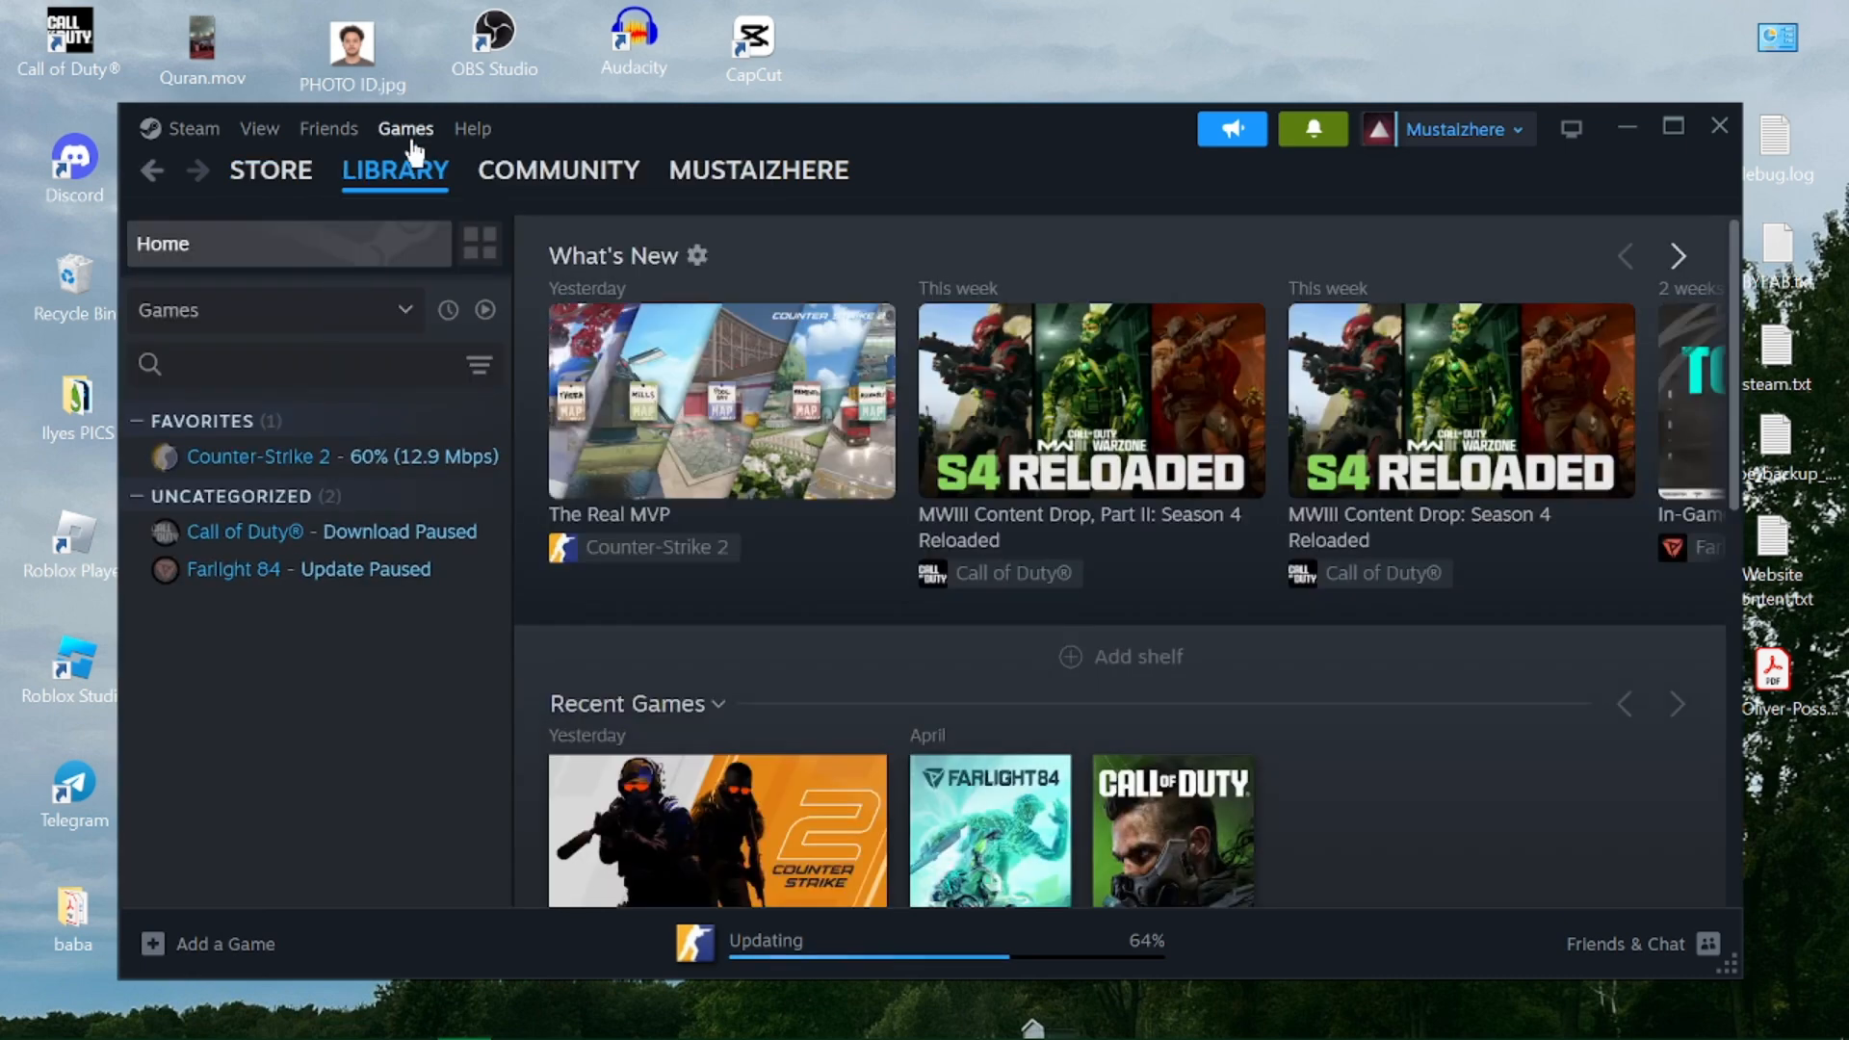
- Reopen Steam's Games menu to reach the add-a-game options
{"action": "left_click", "coordinate": [405, 128]}
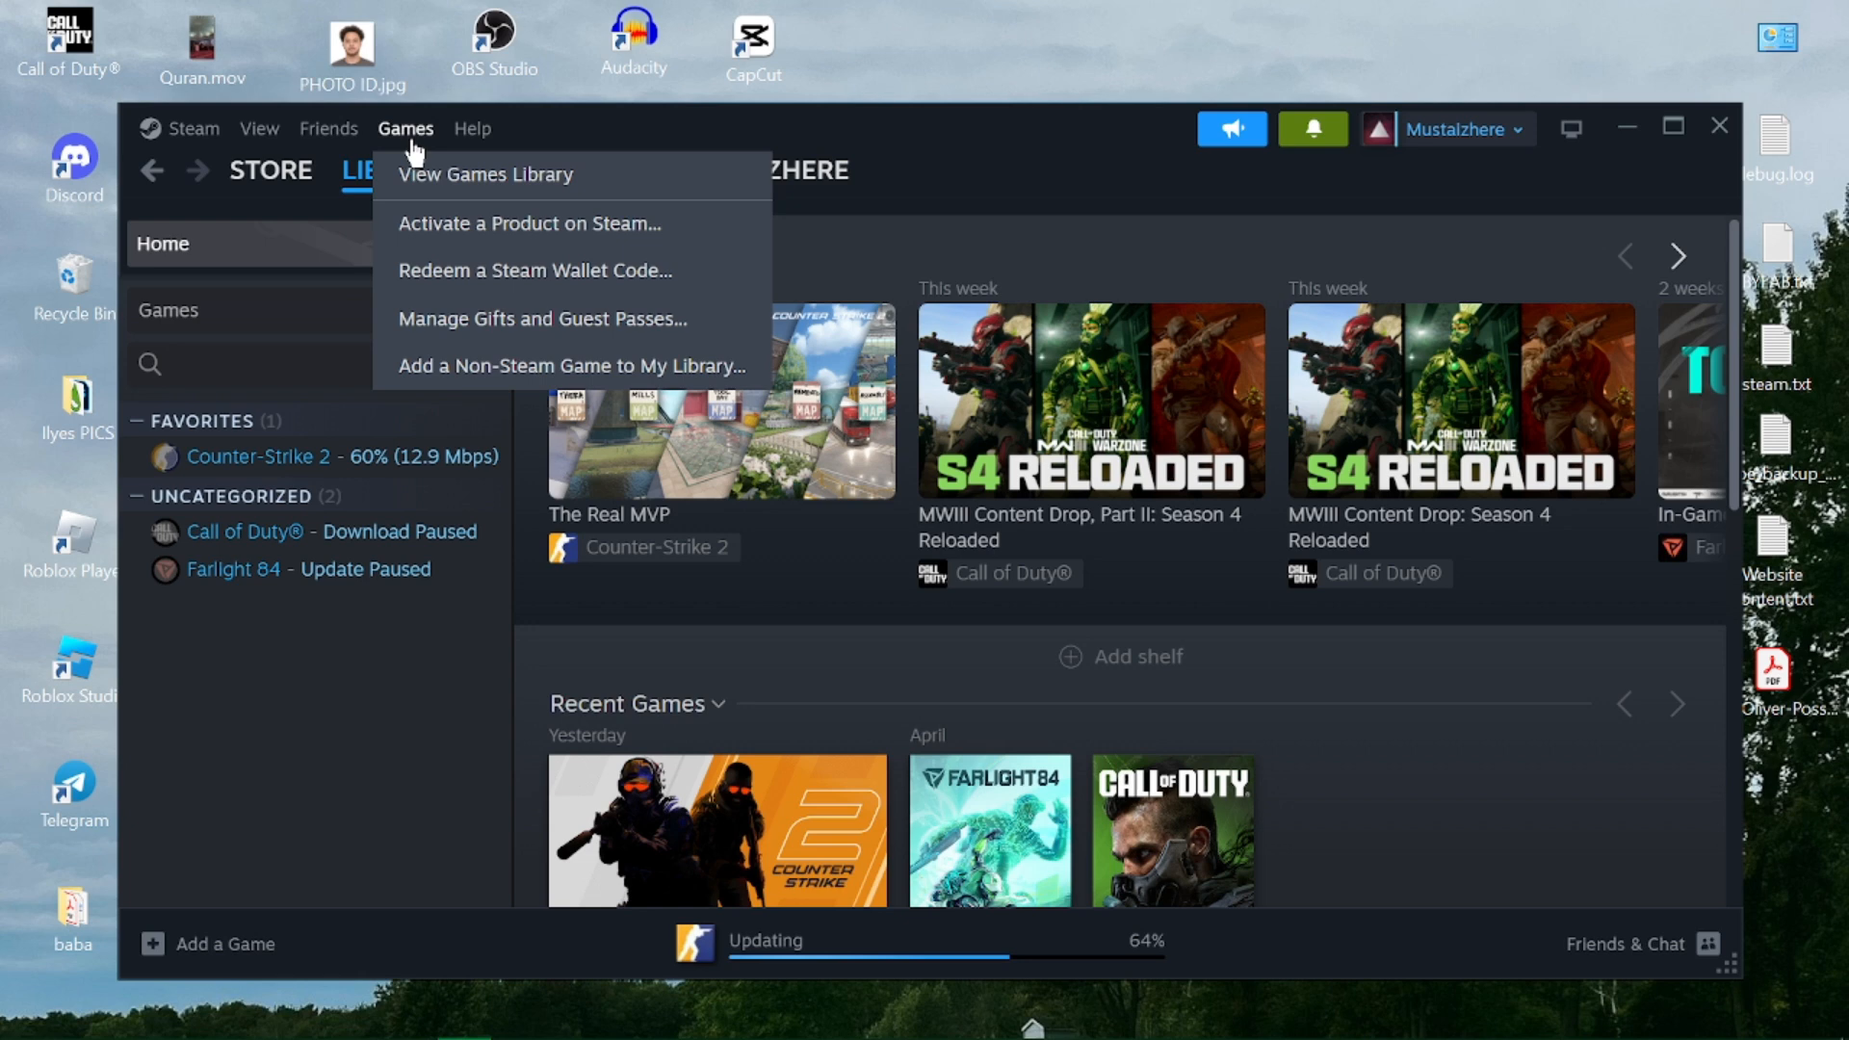
{"action": "mouse_move", "coordinate": [571, 366]}
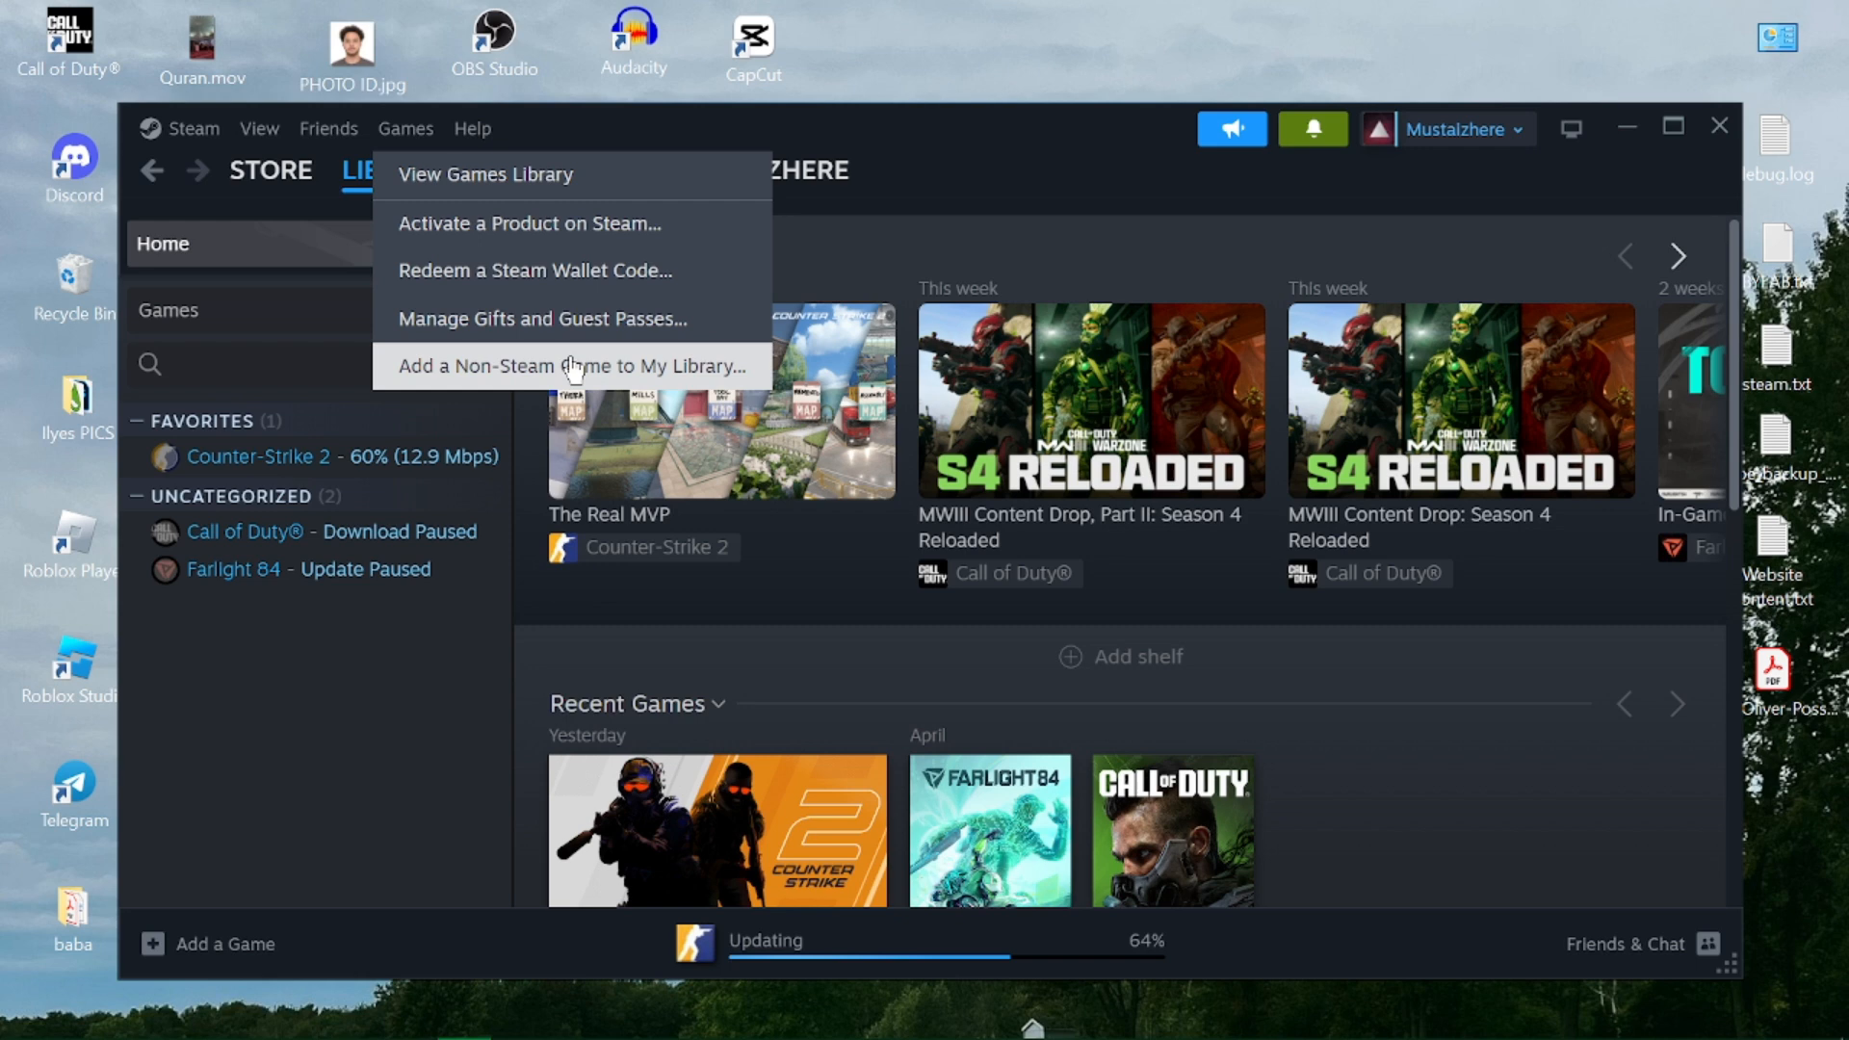
{"action": "mouse_move", "coordinate": [567, 370]}
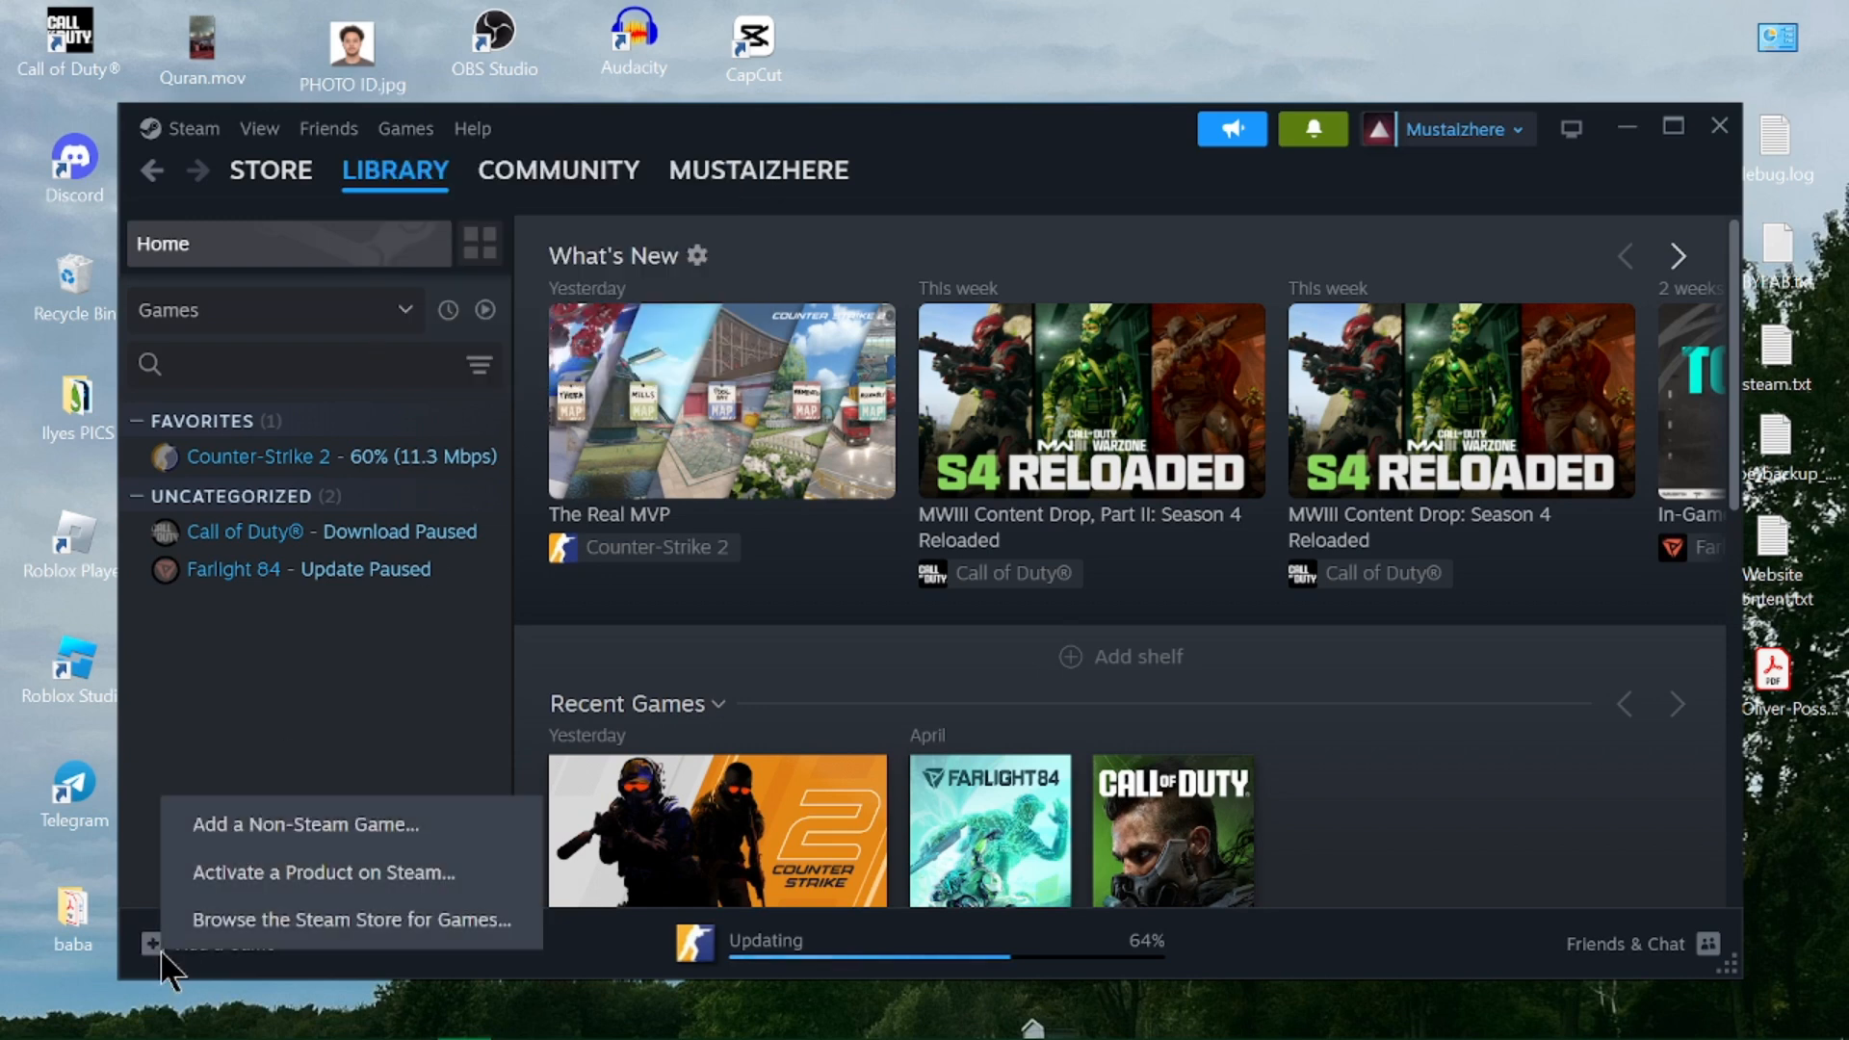
{"action": "mouse_move", "coordinate": [354, 823]}
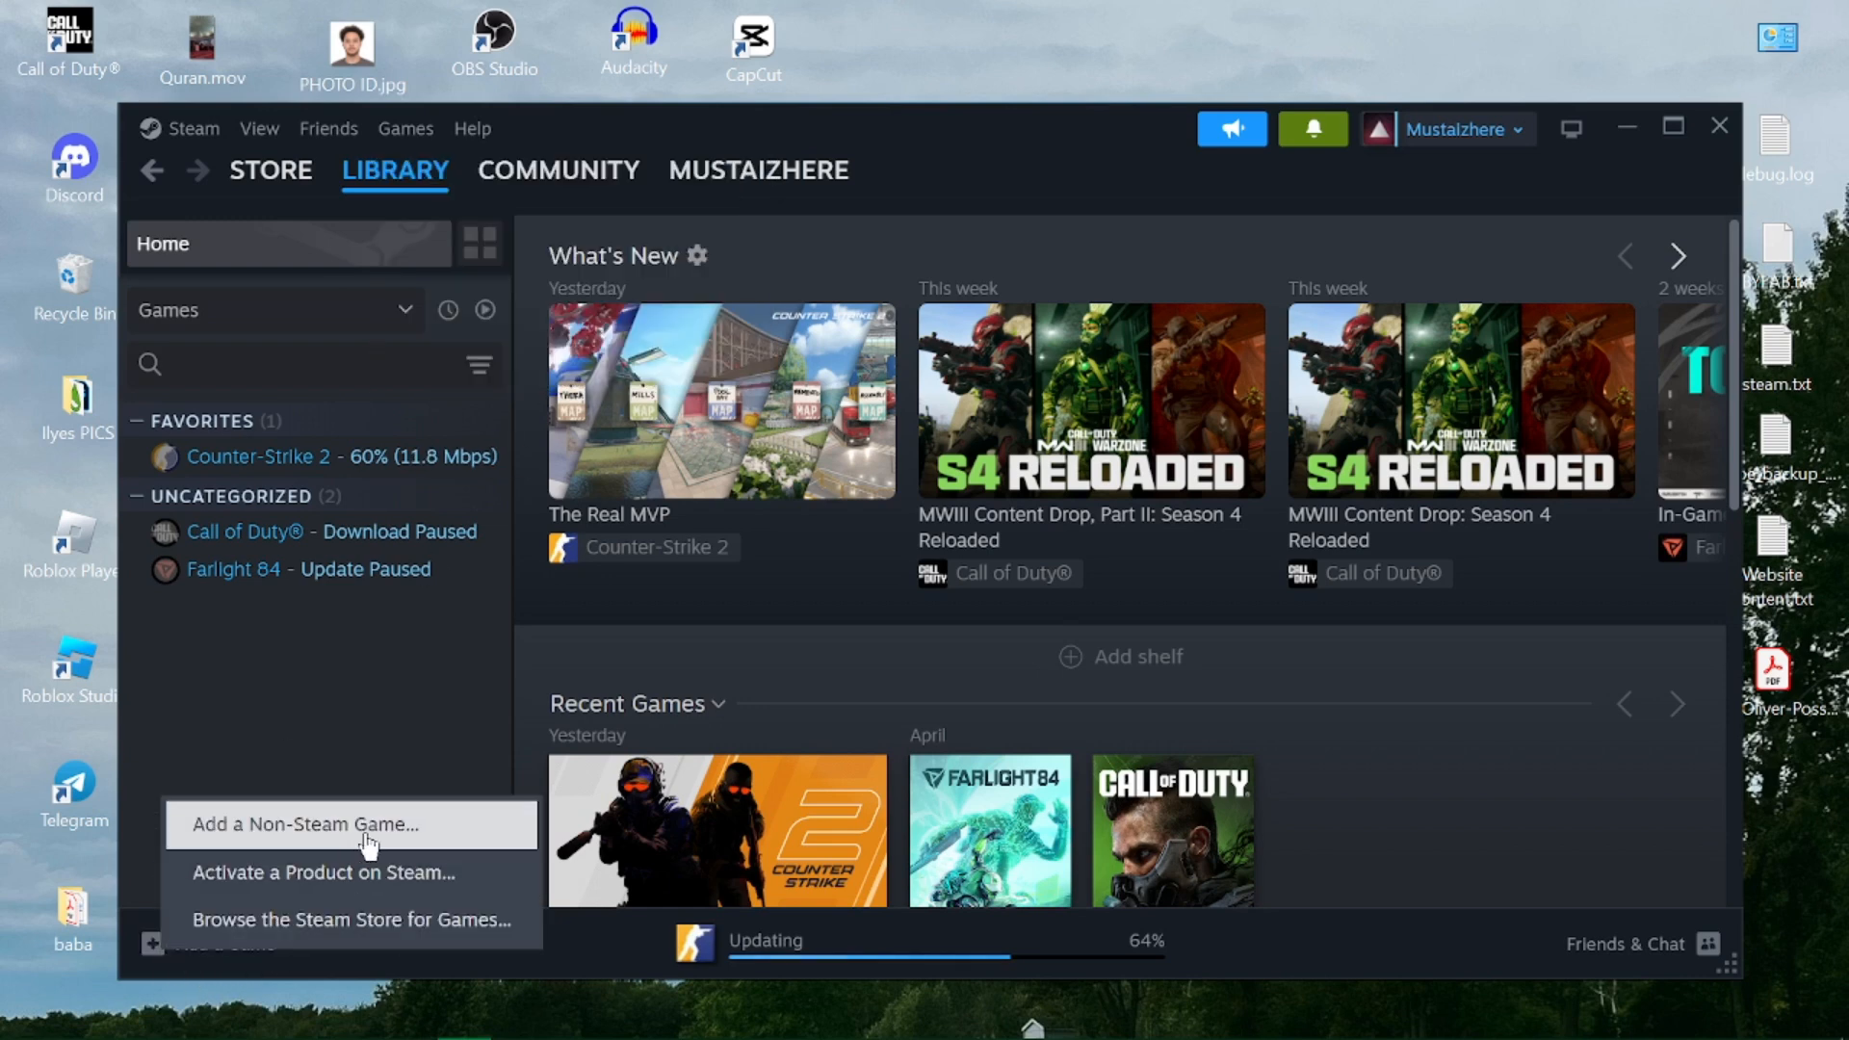
- Add Epic Games Launcher to the Steam library as a non-Steam game
{"action": "left_click", "coordinate": [327, 823]}
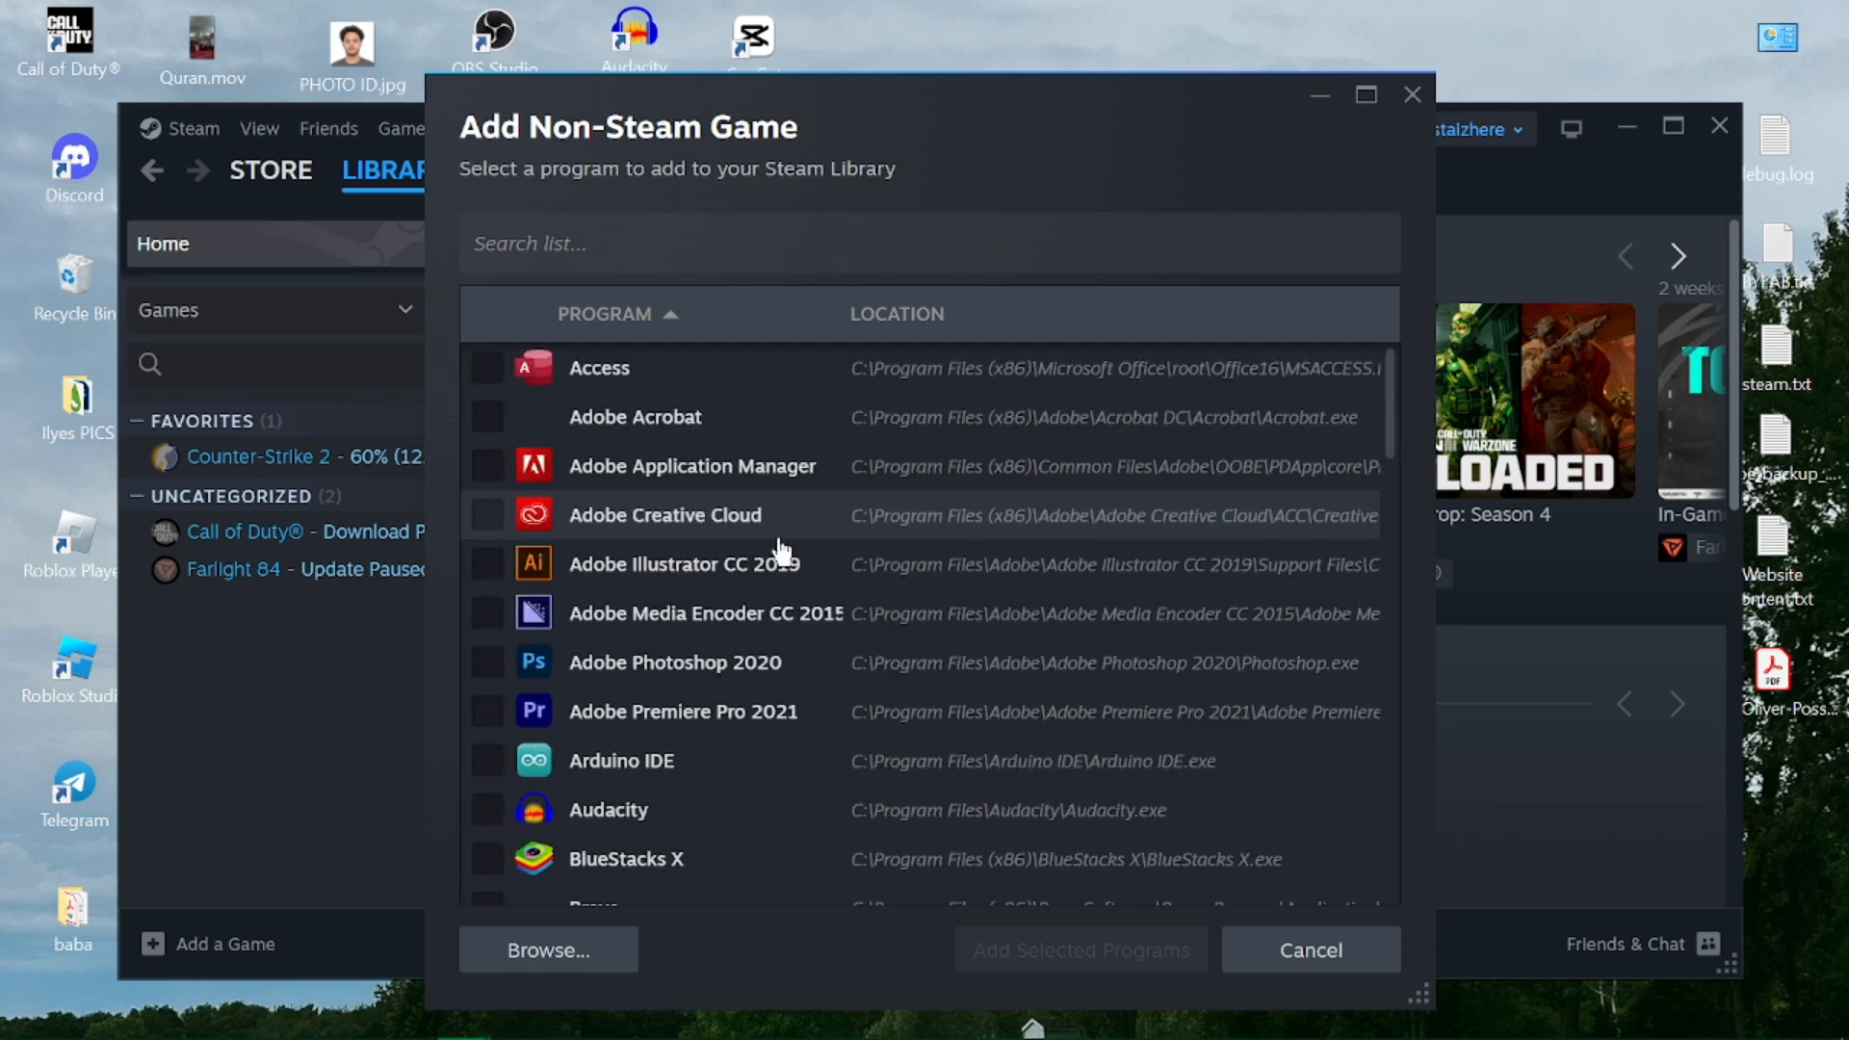
{"action": "scroll", "scroll_direction": "down", "scroll_amount": 3}
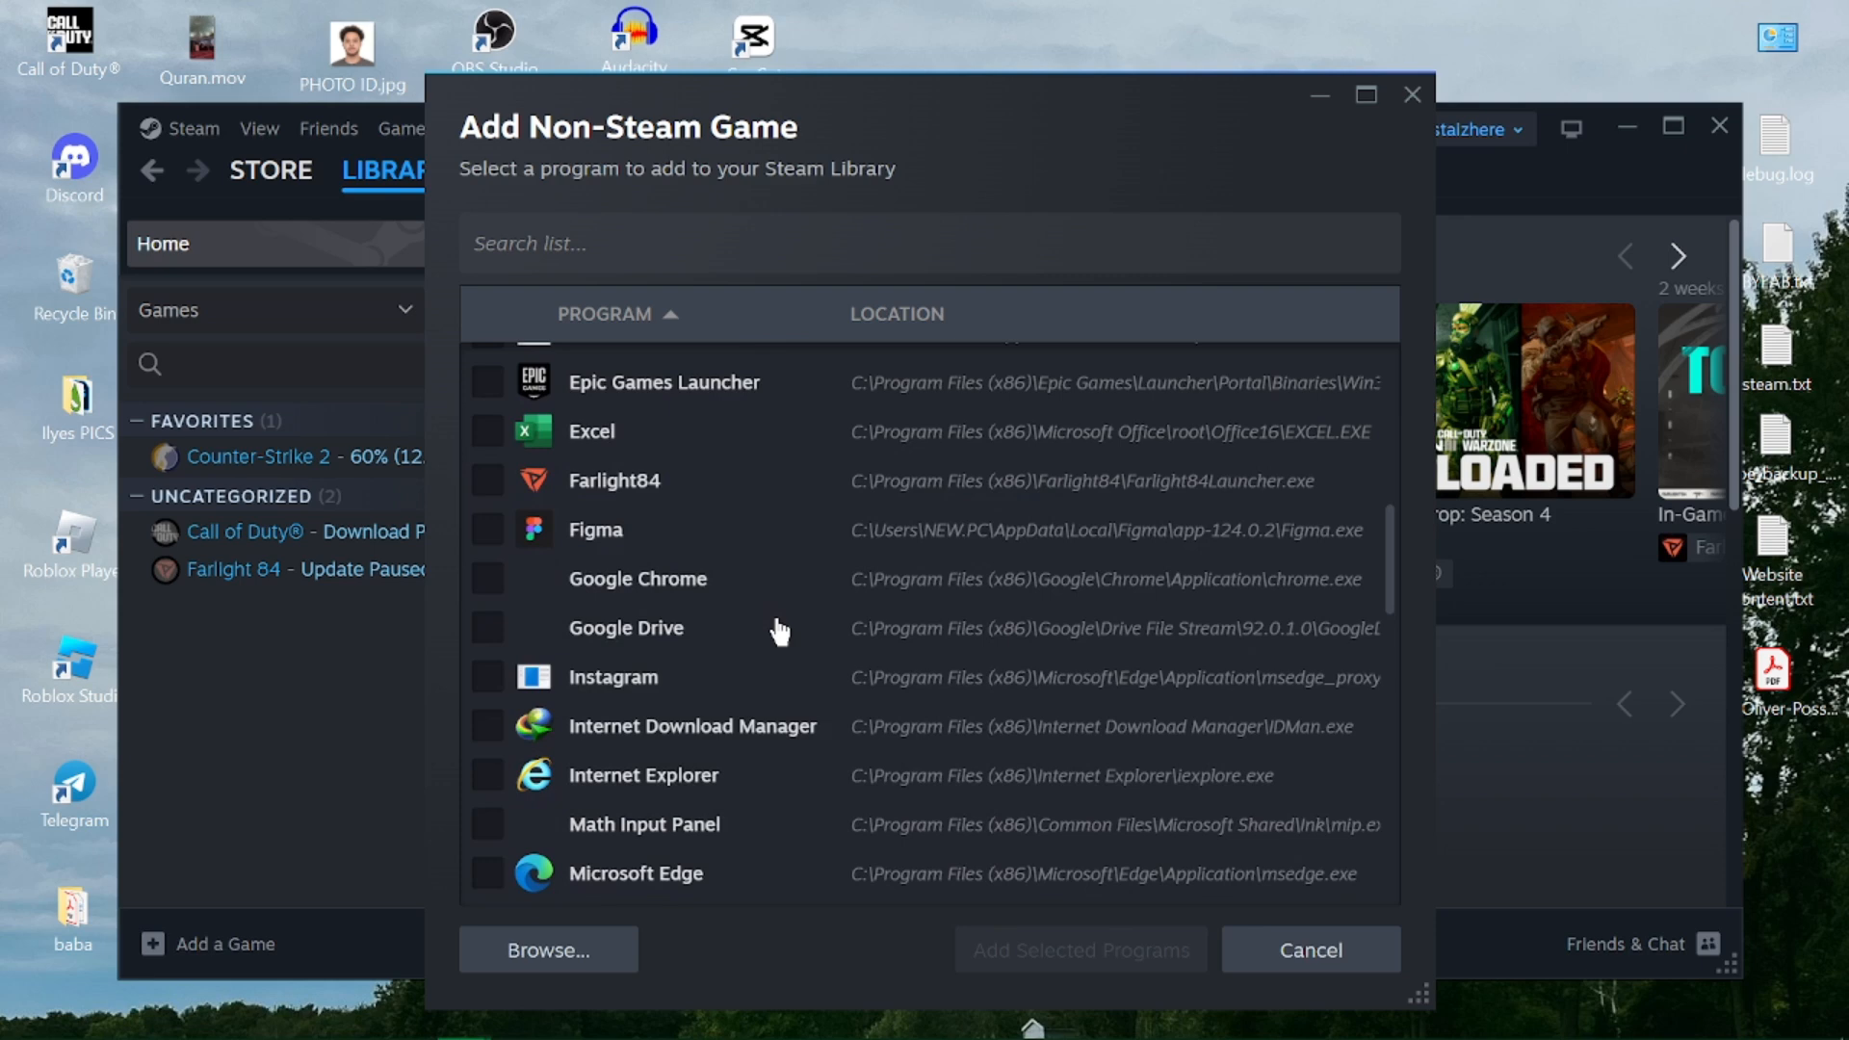
{"action": "mouse_move", "coordinate": [767, 578]}
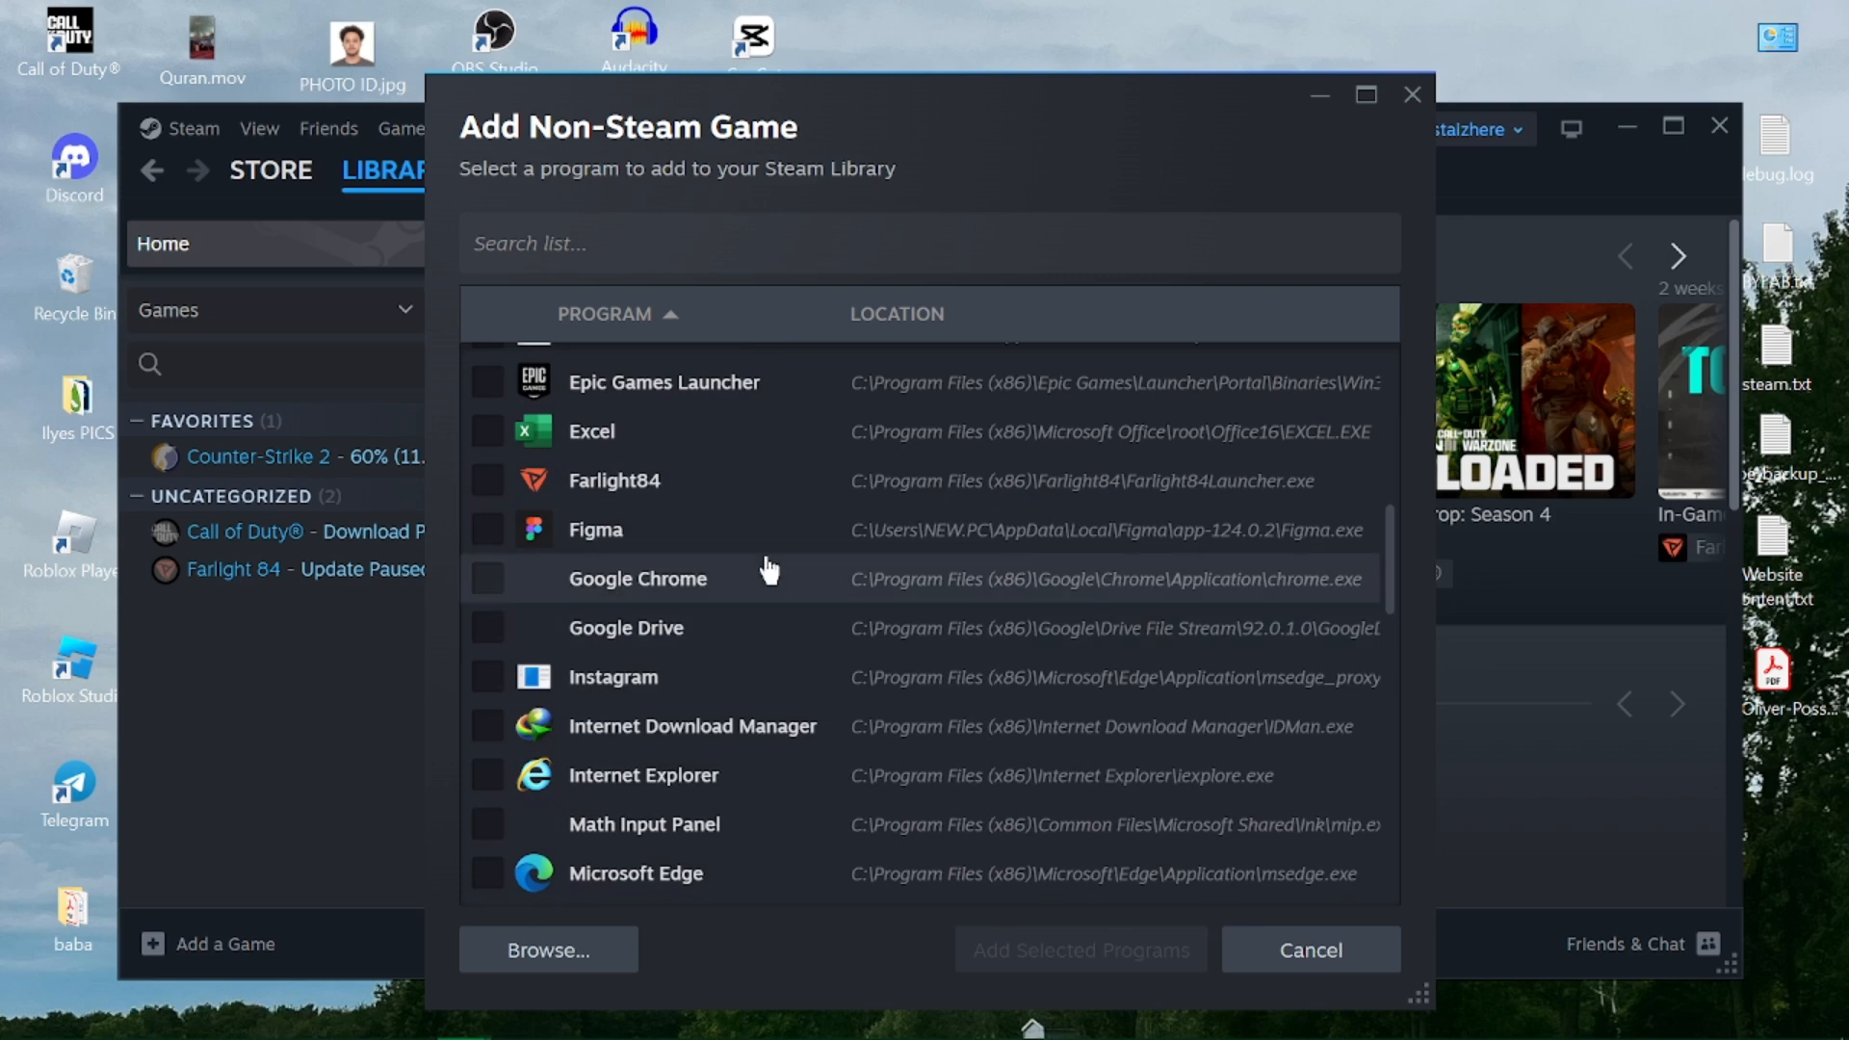
{"action": "left_click", "coordinate": [488, 381]}
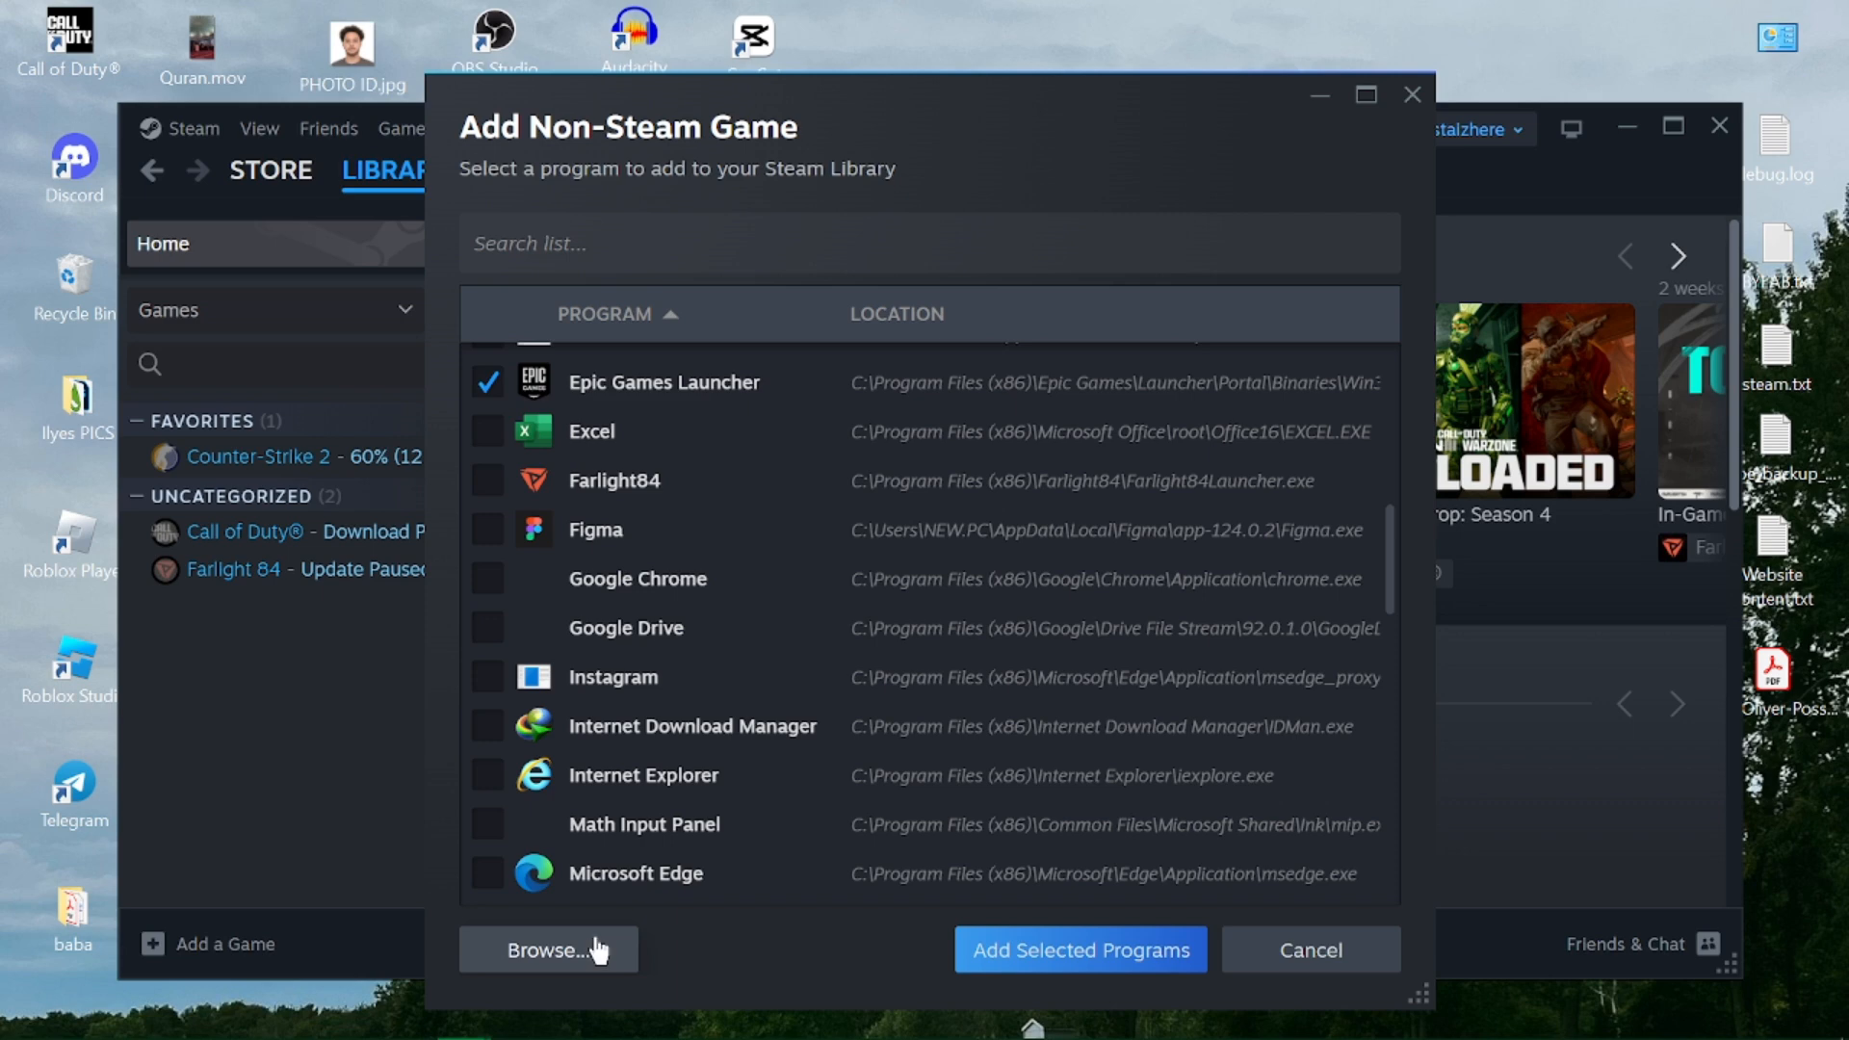
{"action": "mouse_move", "coordinate": [935, 406]}
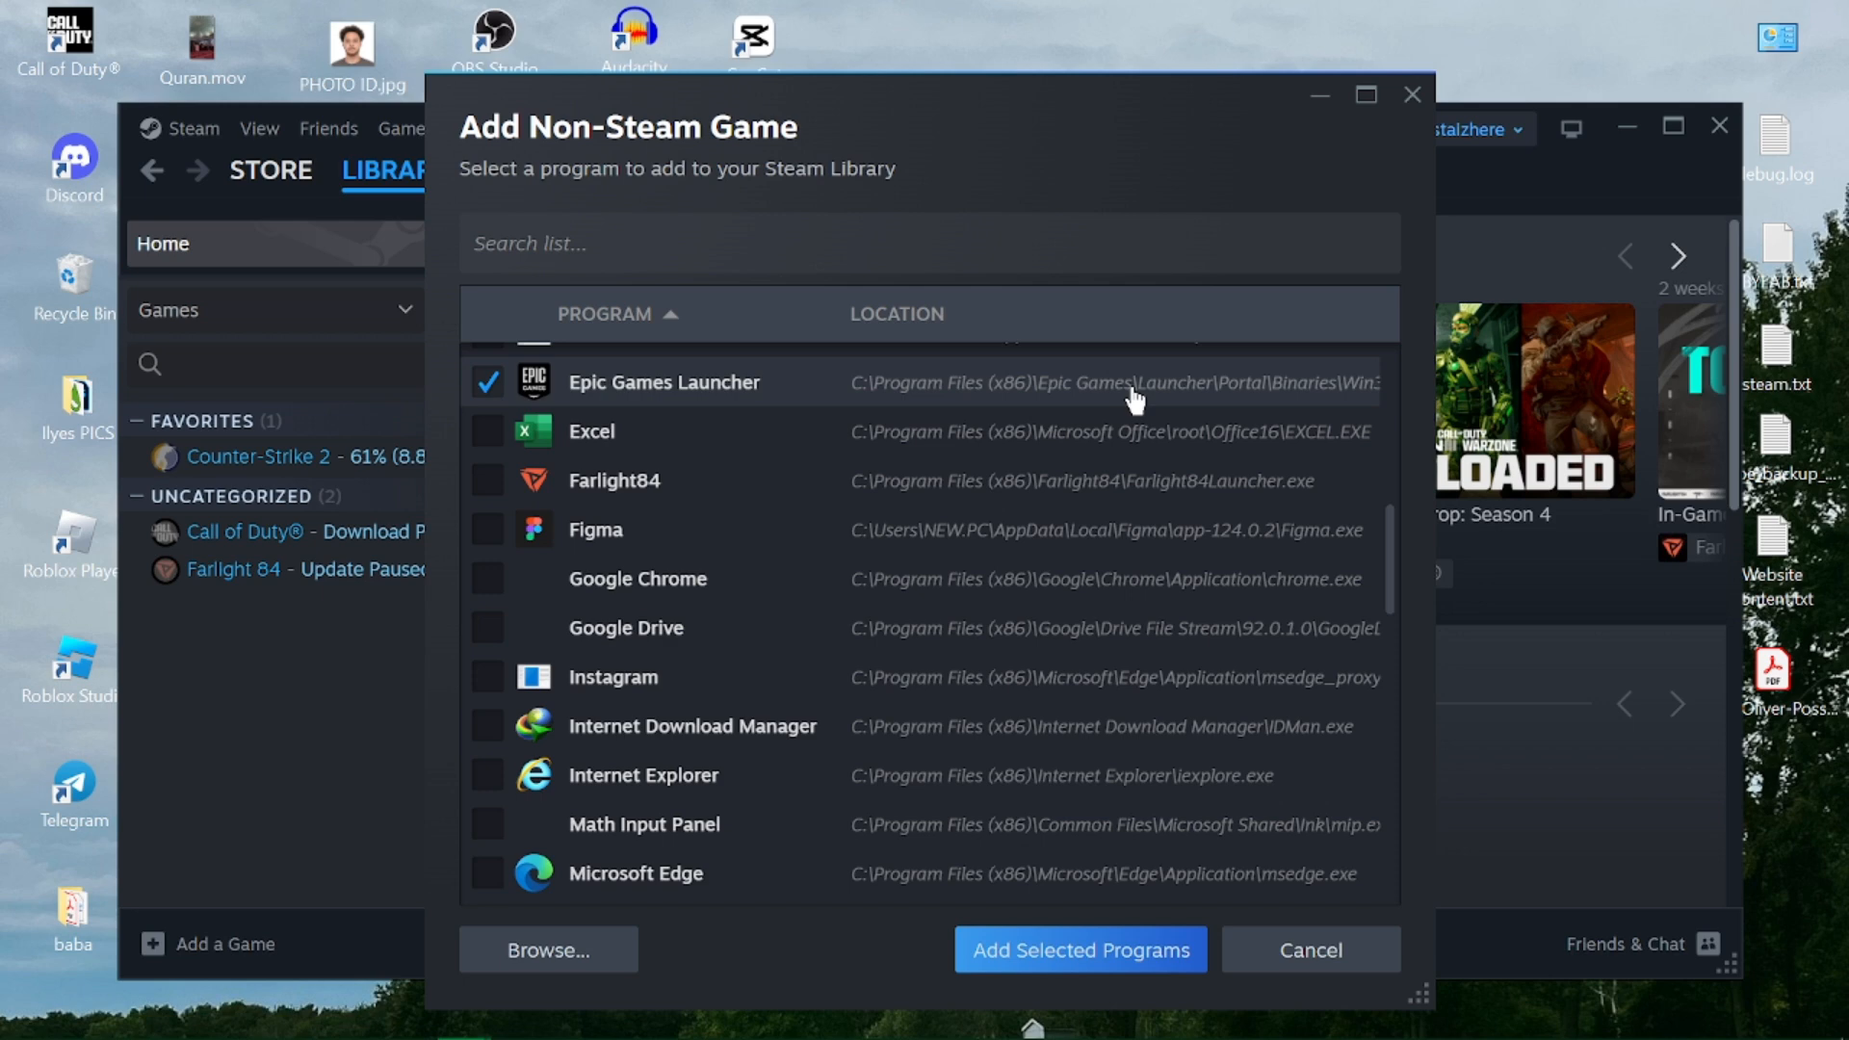
{"action": "mouse_move", "coordinate": [1297, 399]}
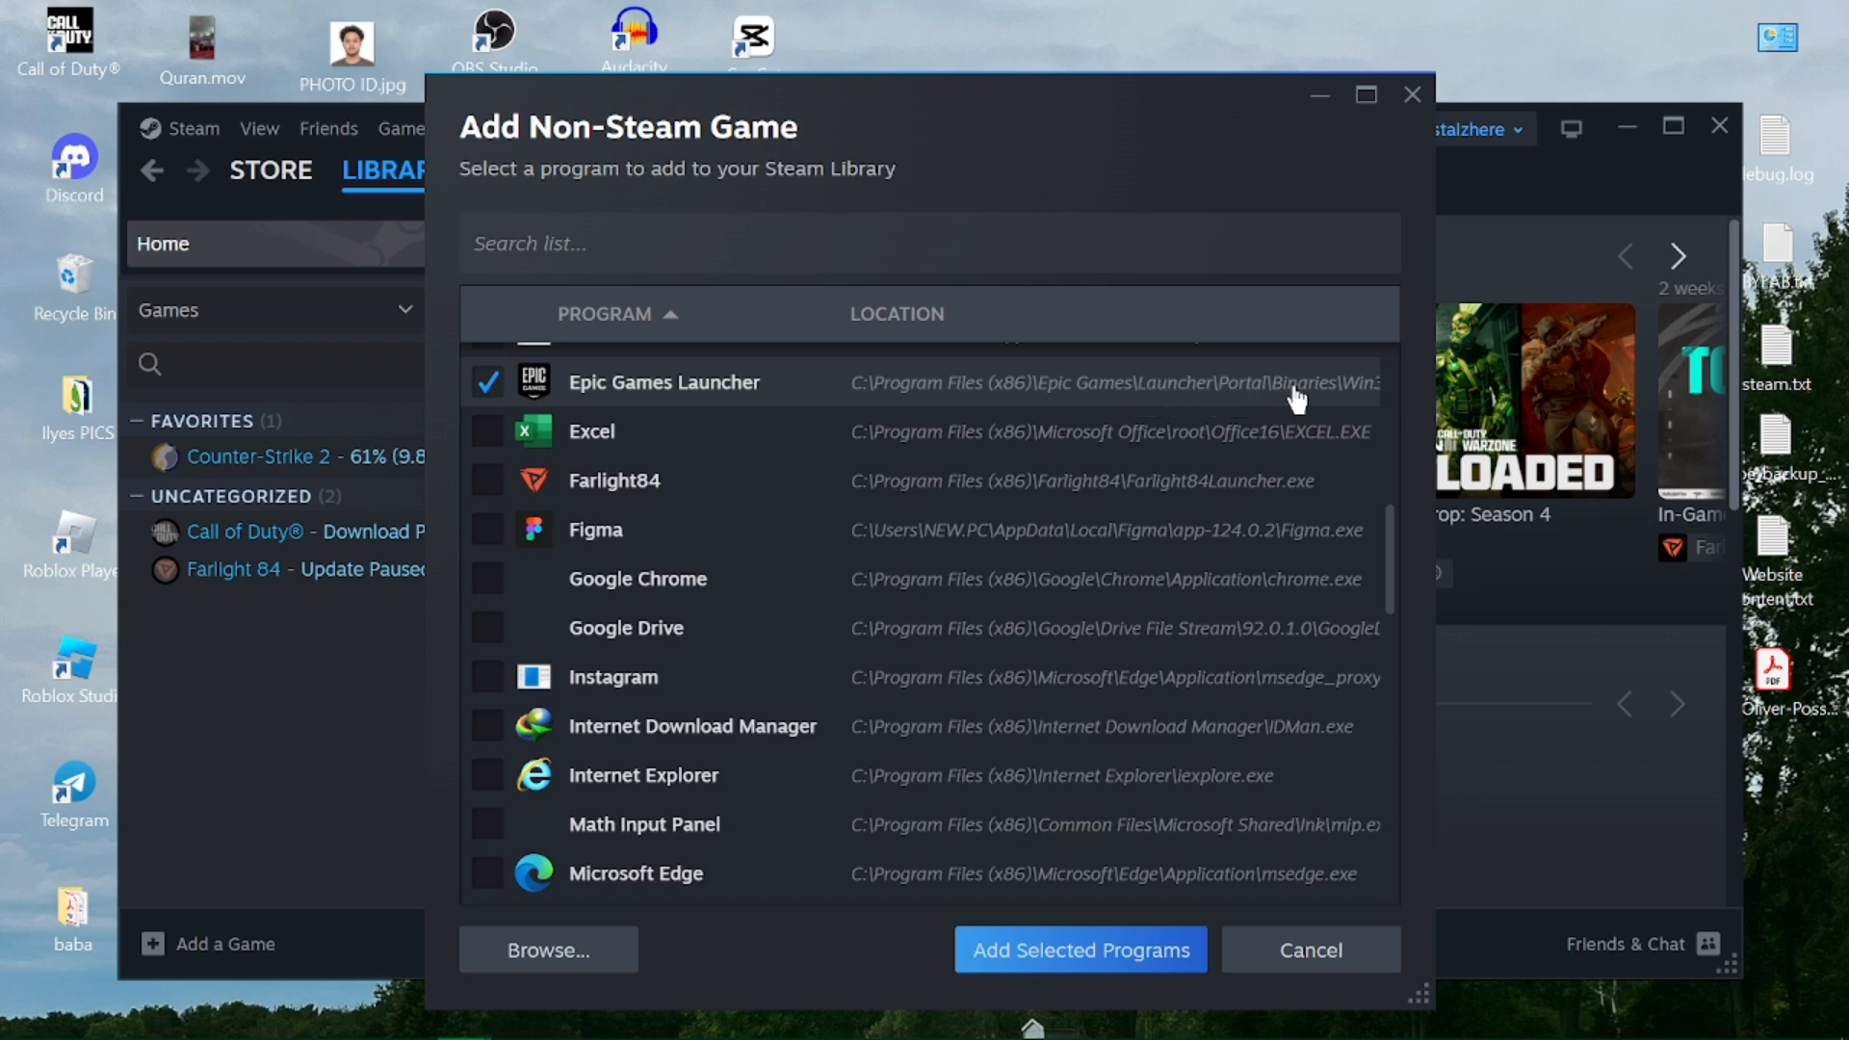
{"action": "mouse_move", "coordinate": [1352, 400]}
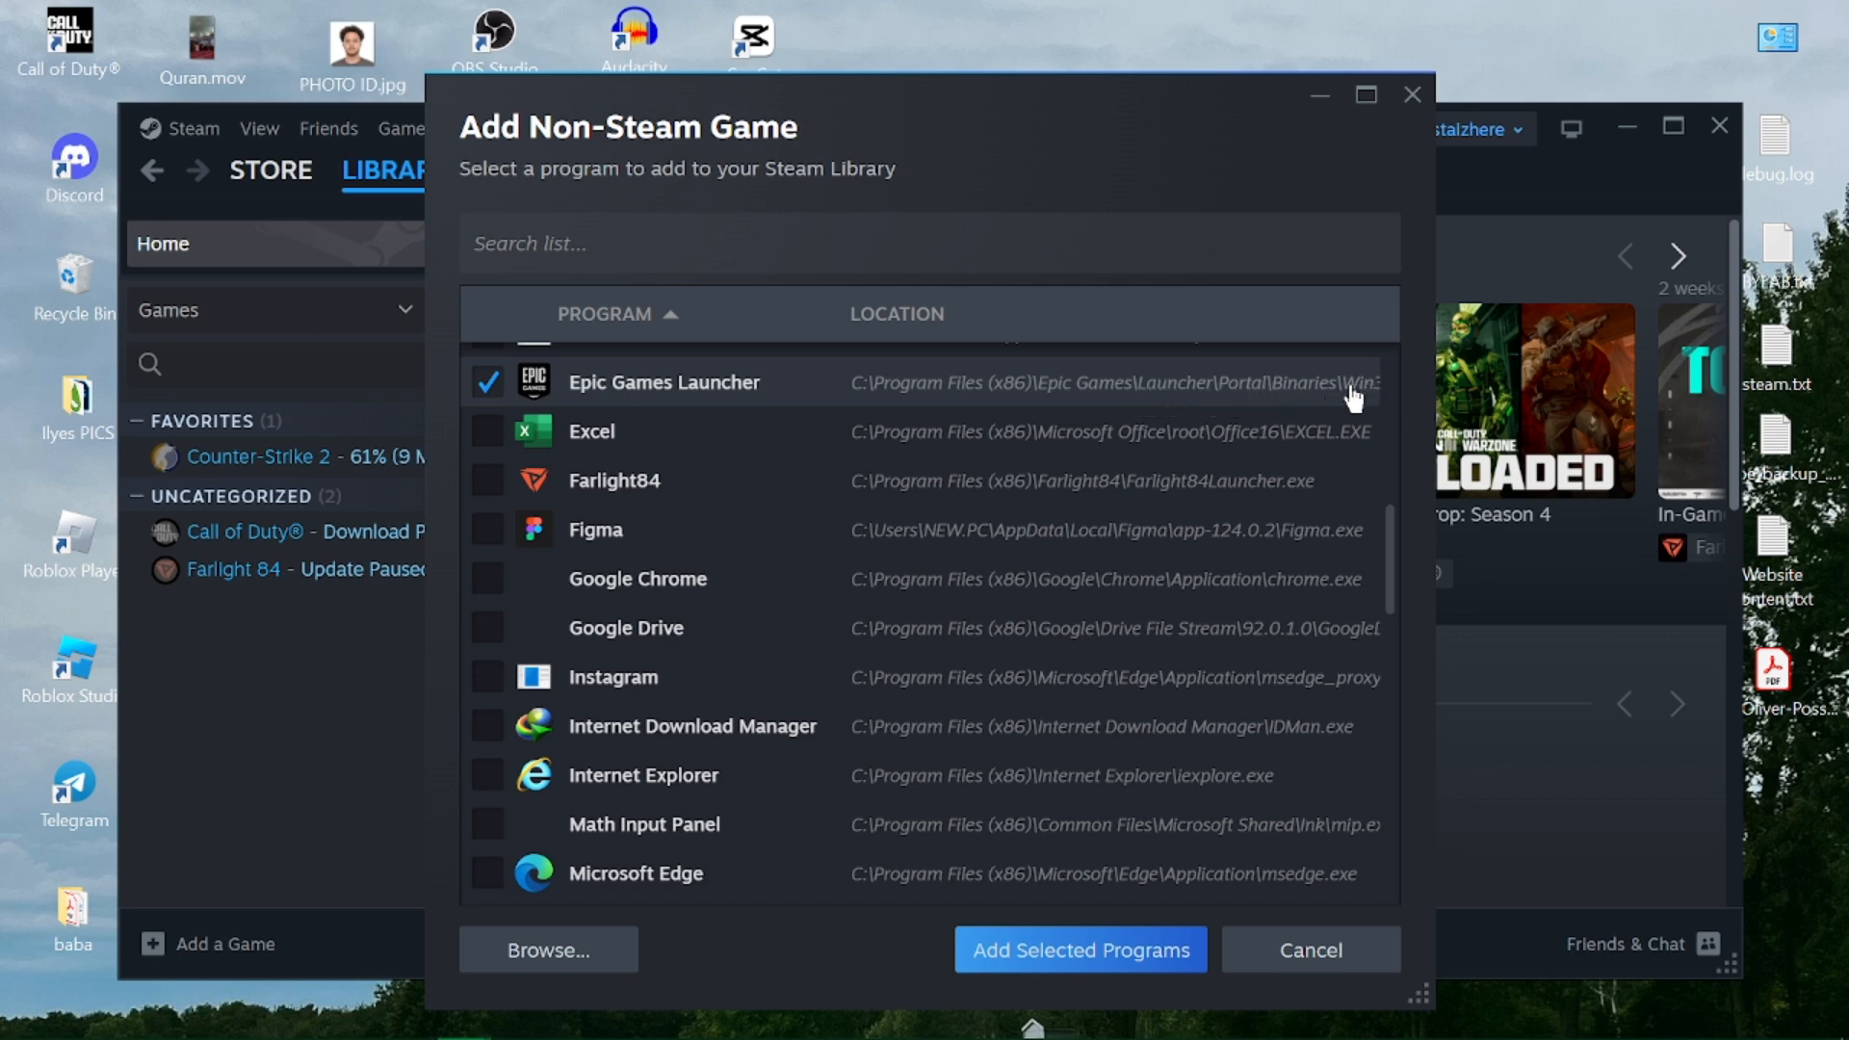
{"action": "mouse_move", "coordinate": [1294, 404]}
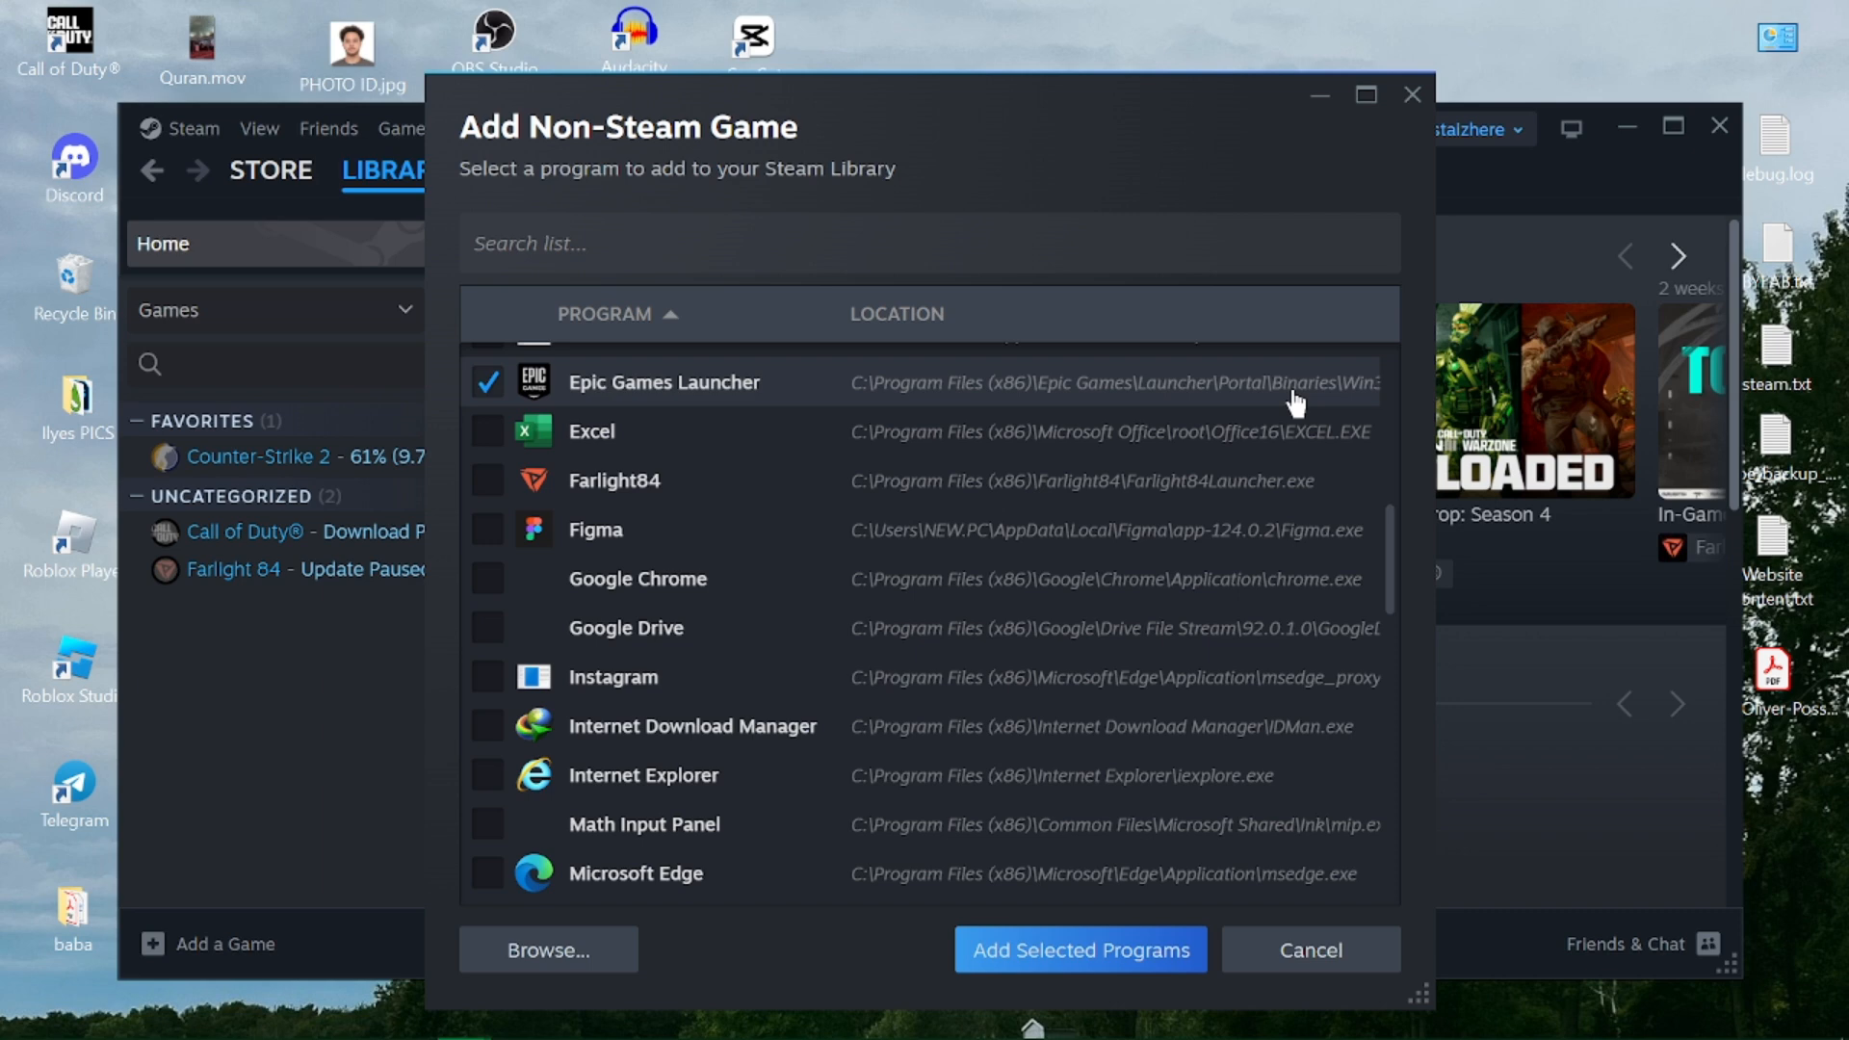
{"action": "mouse_move", "coordinate": [873, 389]}
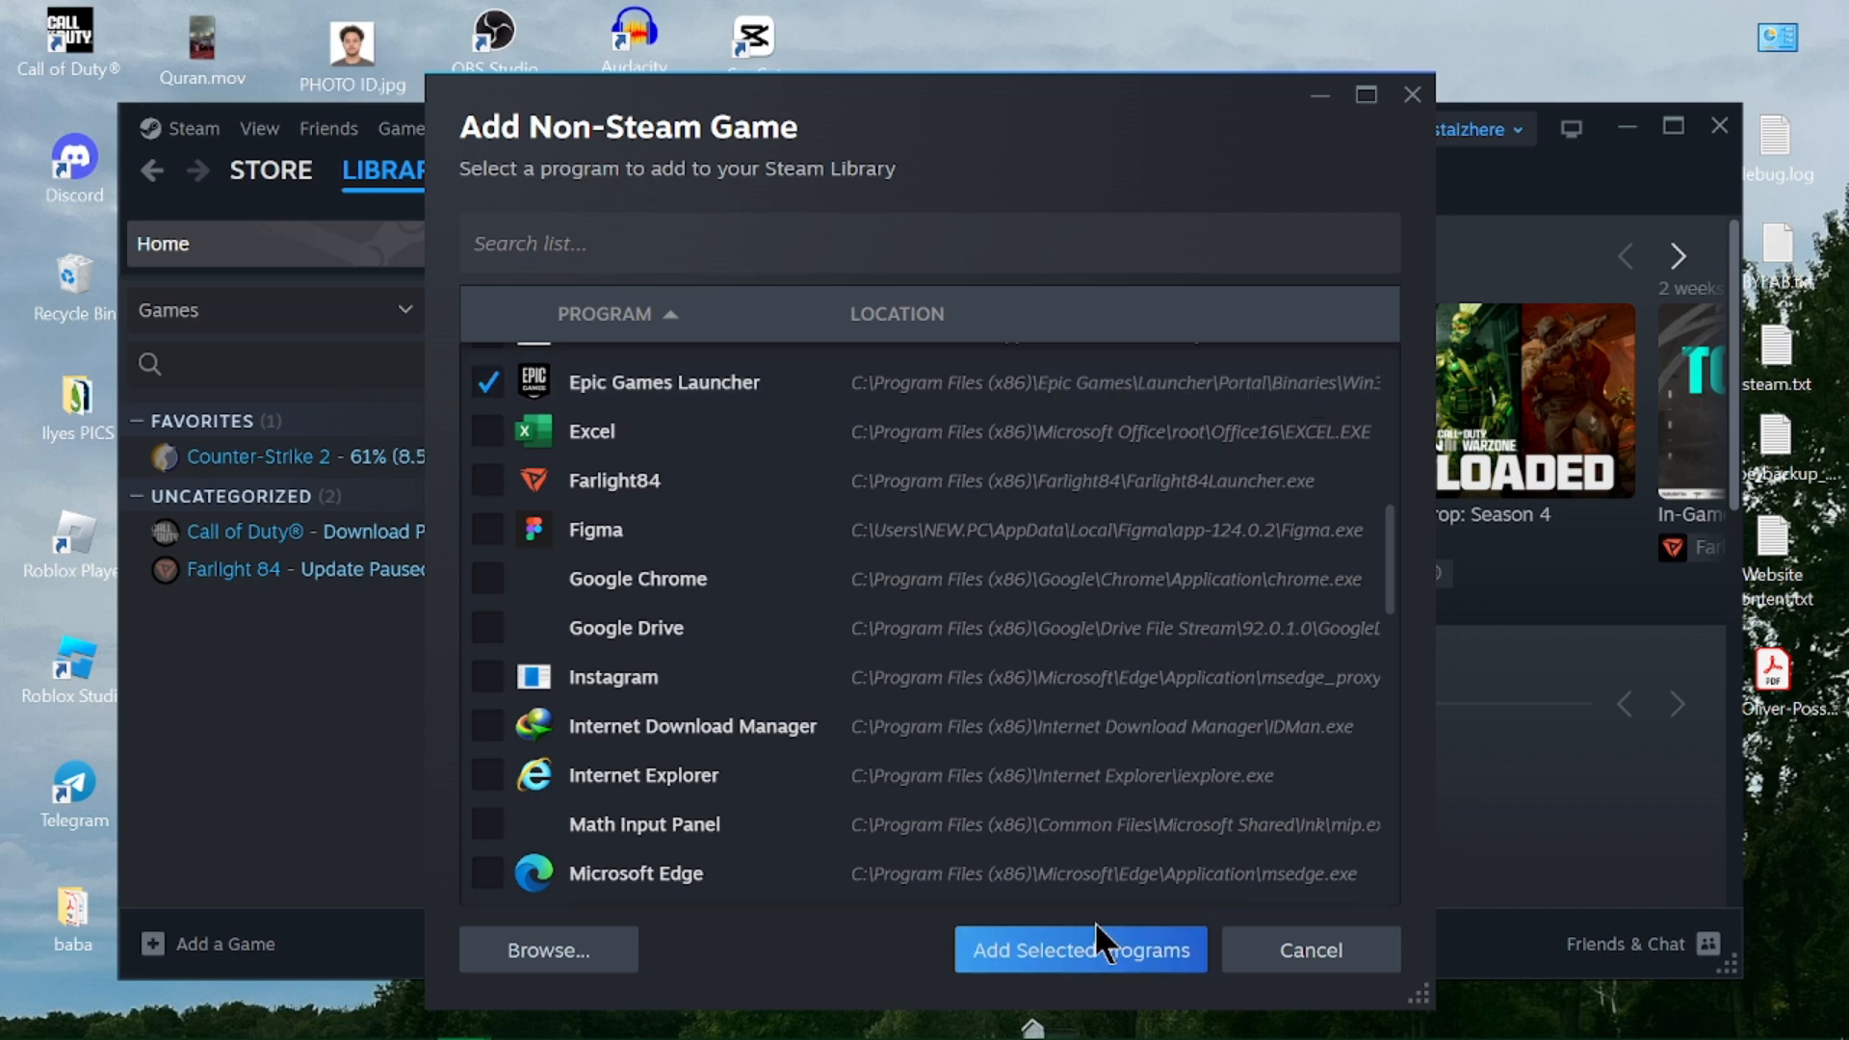
{"action": "left_click", "coordinate": [1077, 949]}
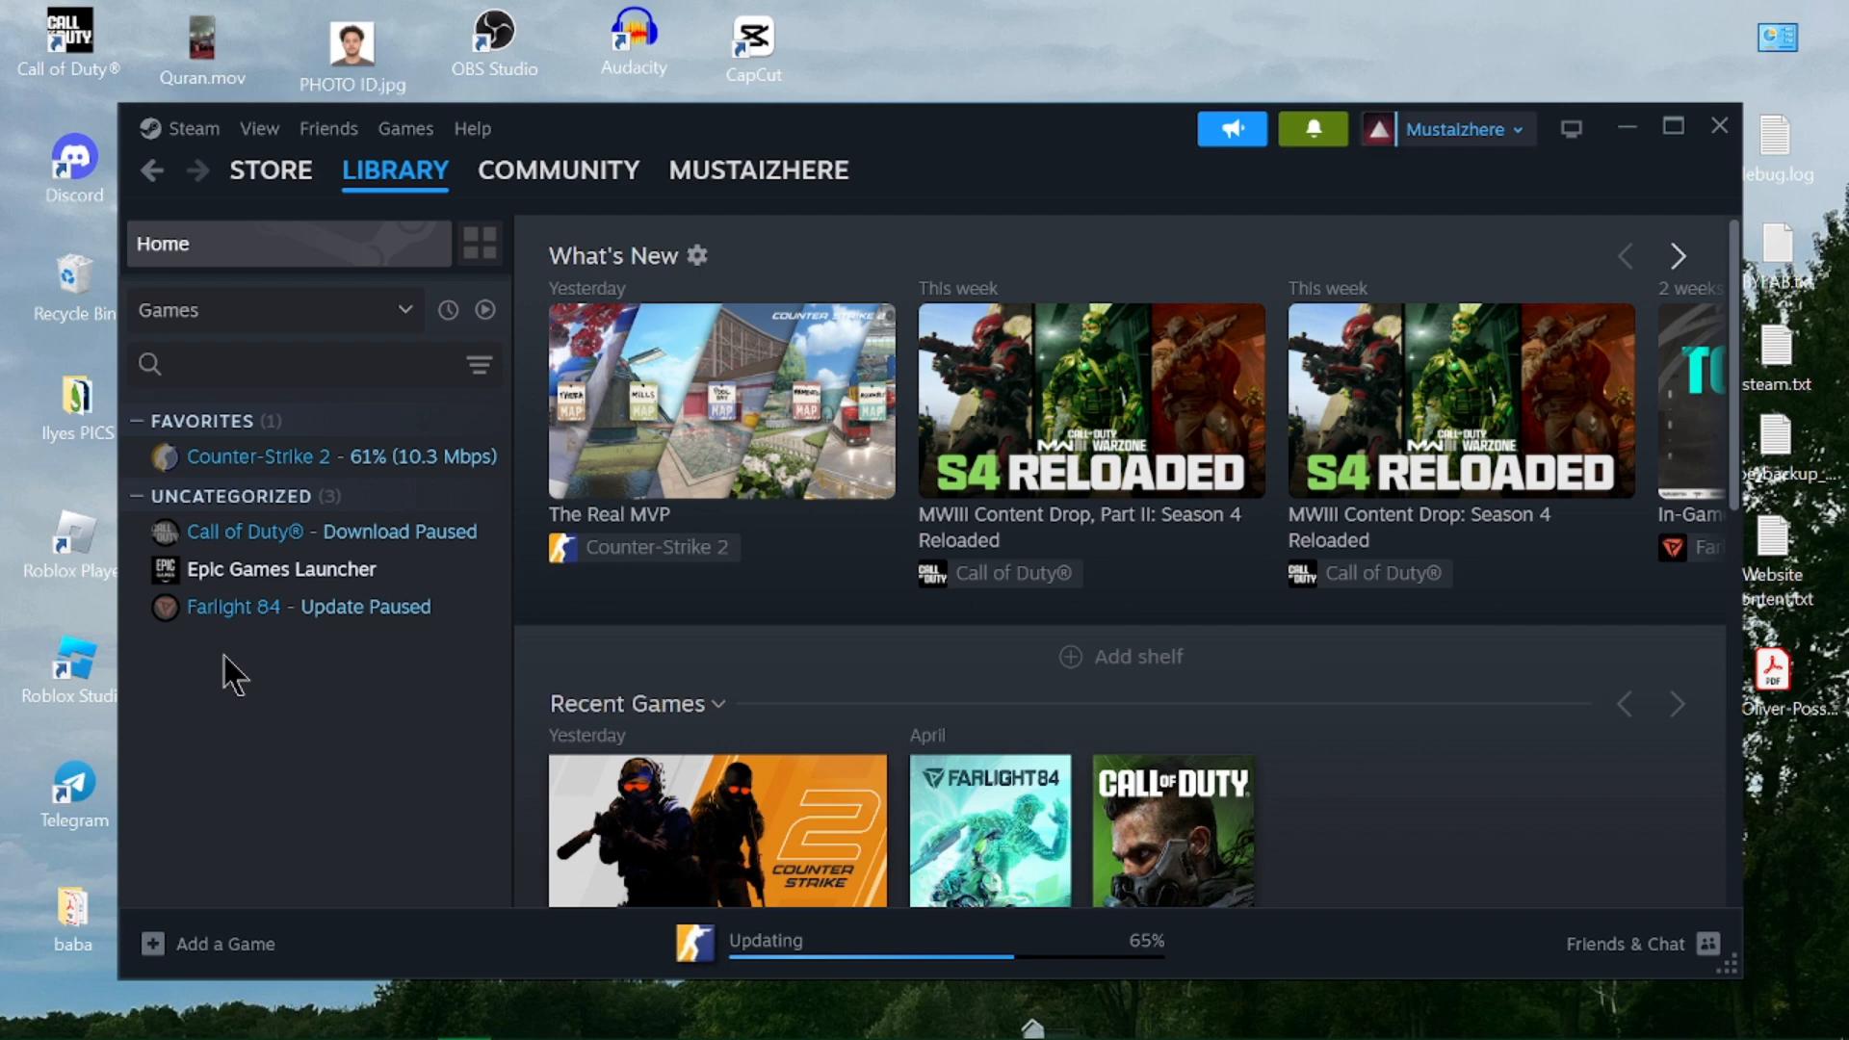
- Open the Epic Games Launcher entry in the library sidebar
{"action": "left_click", "coordinate": [280, 570]}
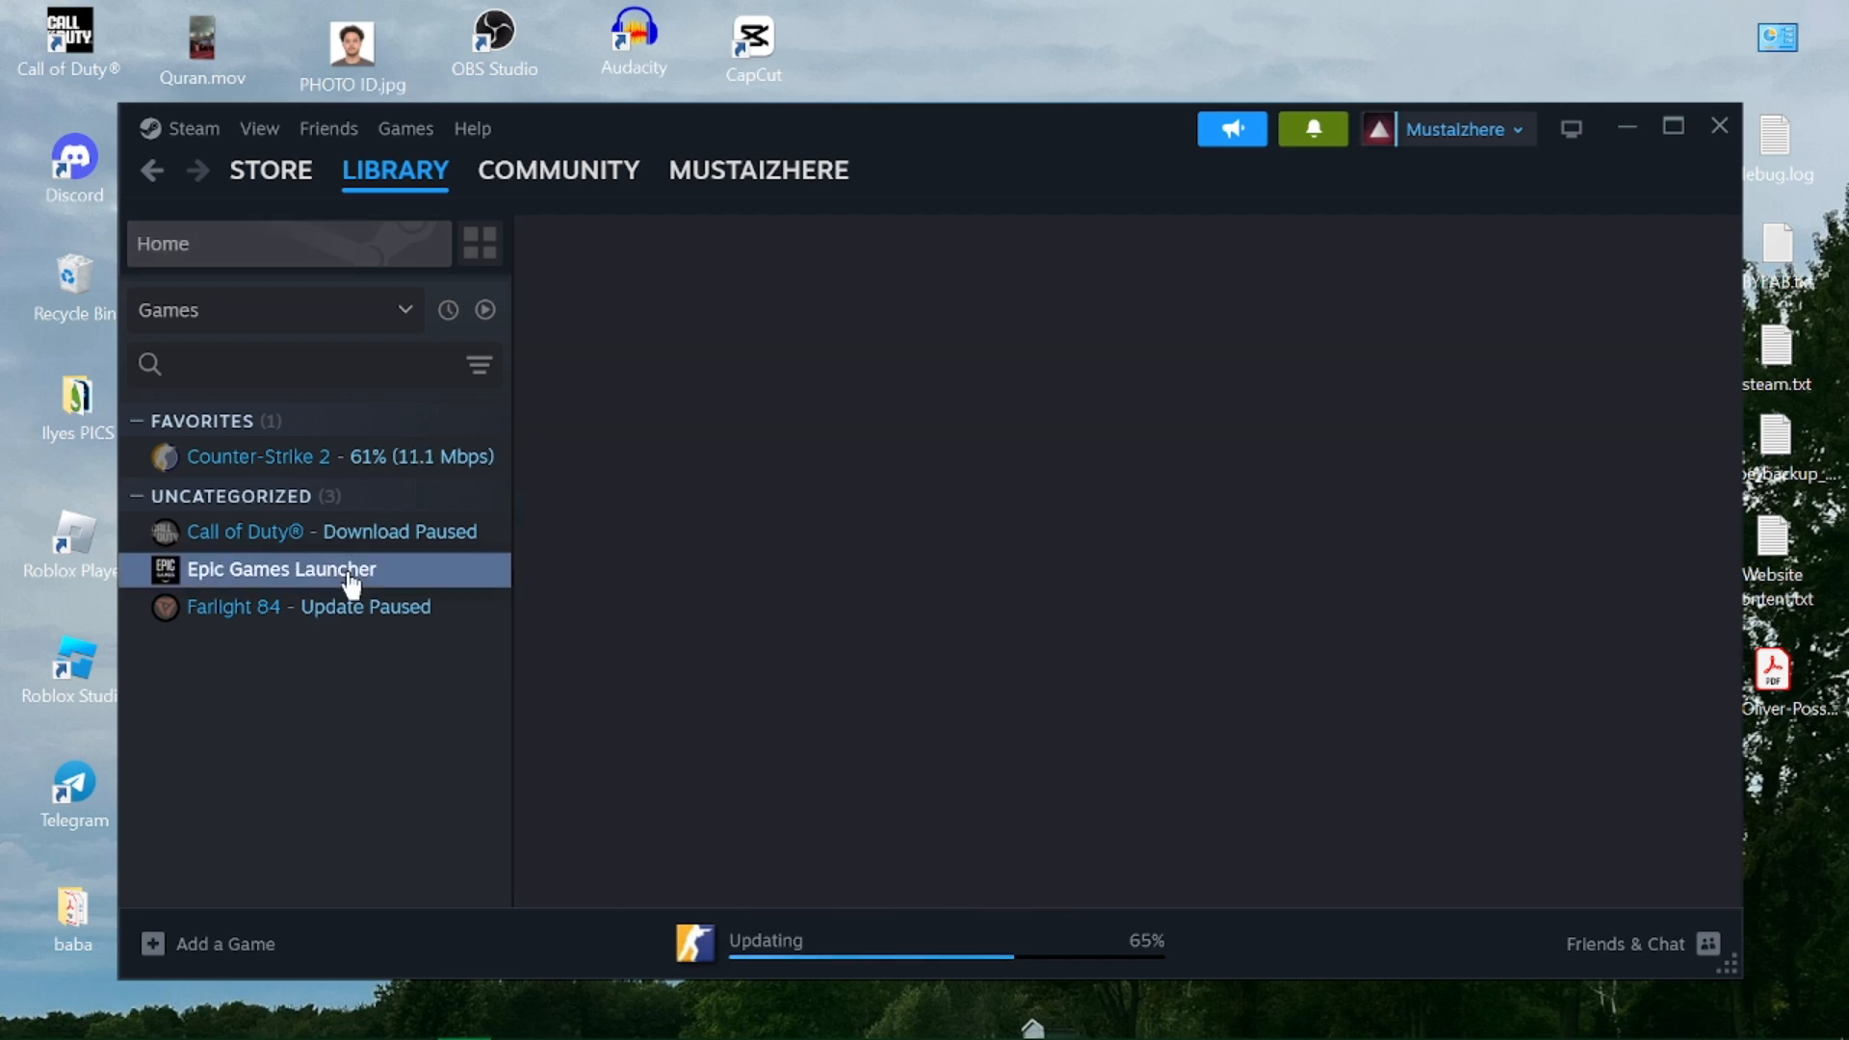
{"action": "left_click", "coordinate": [280, 568]}
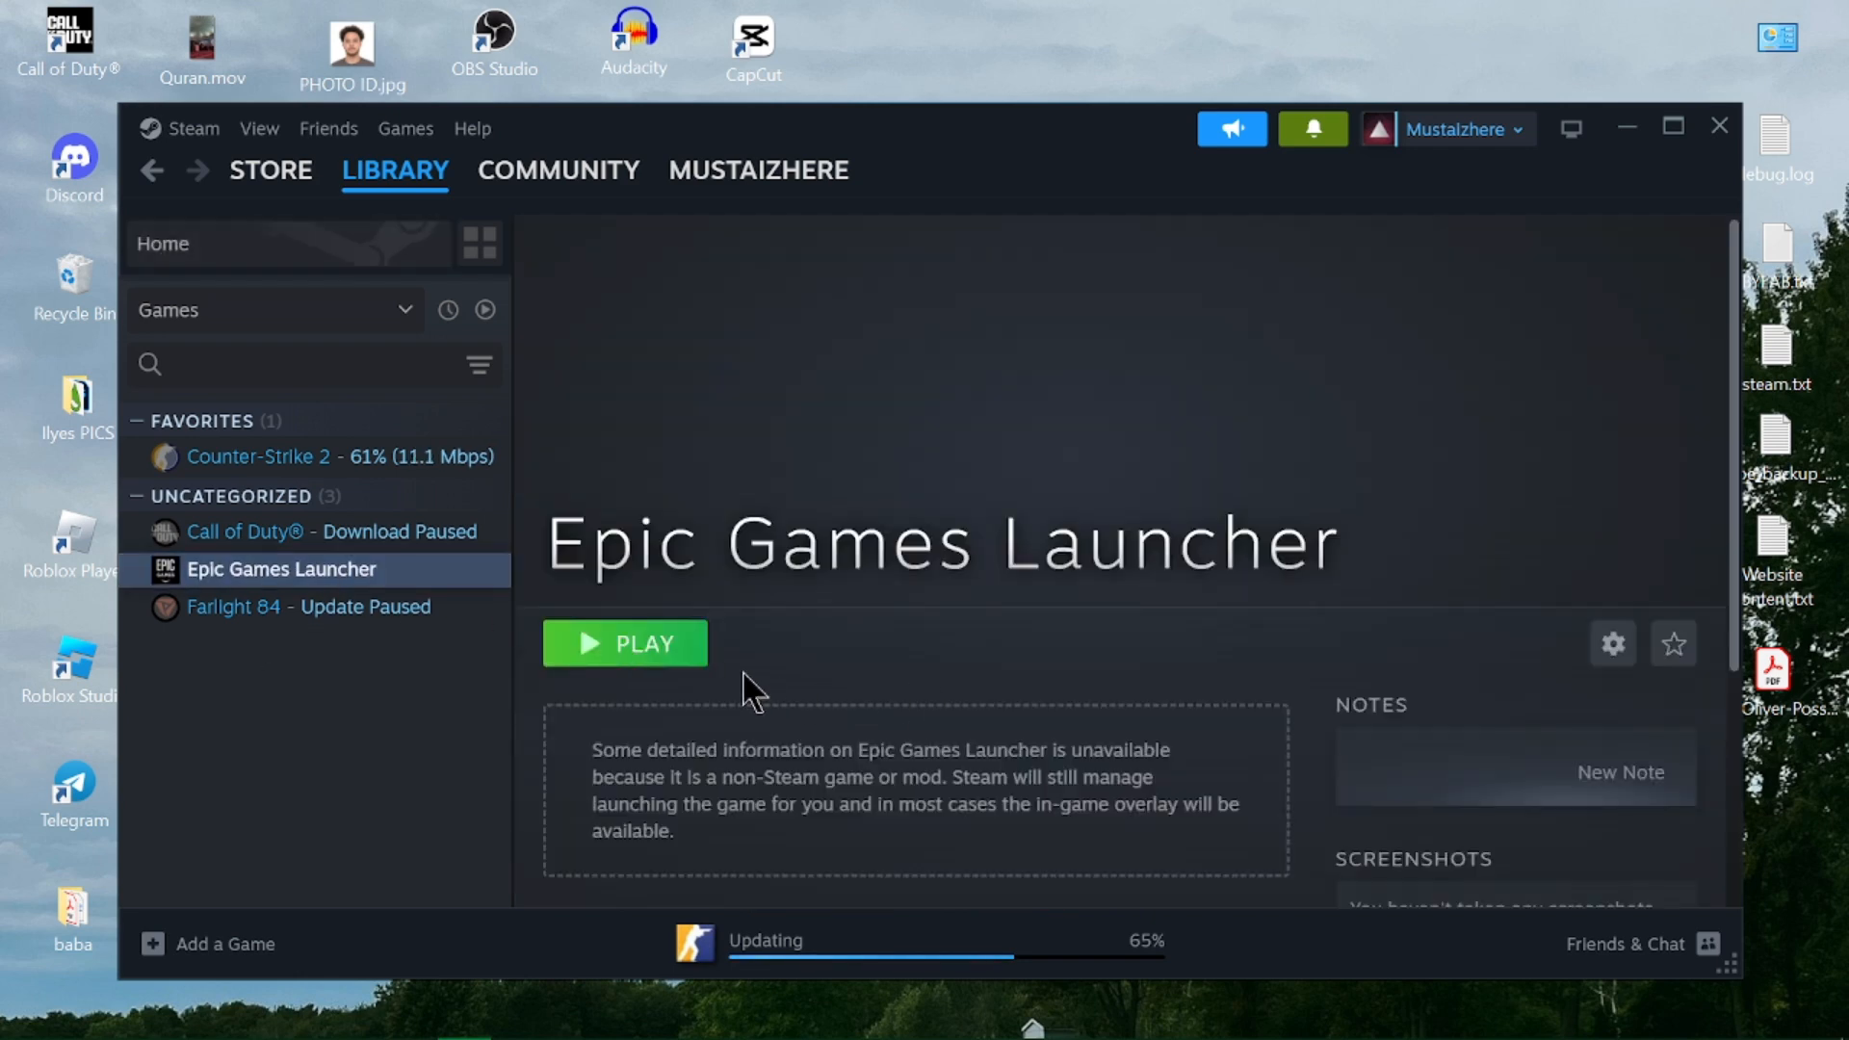
- Play Epic Games Launcher from Steam and go to its Library section
{"action": "left_click", "coordinate": [625, 643]}
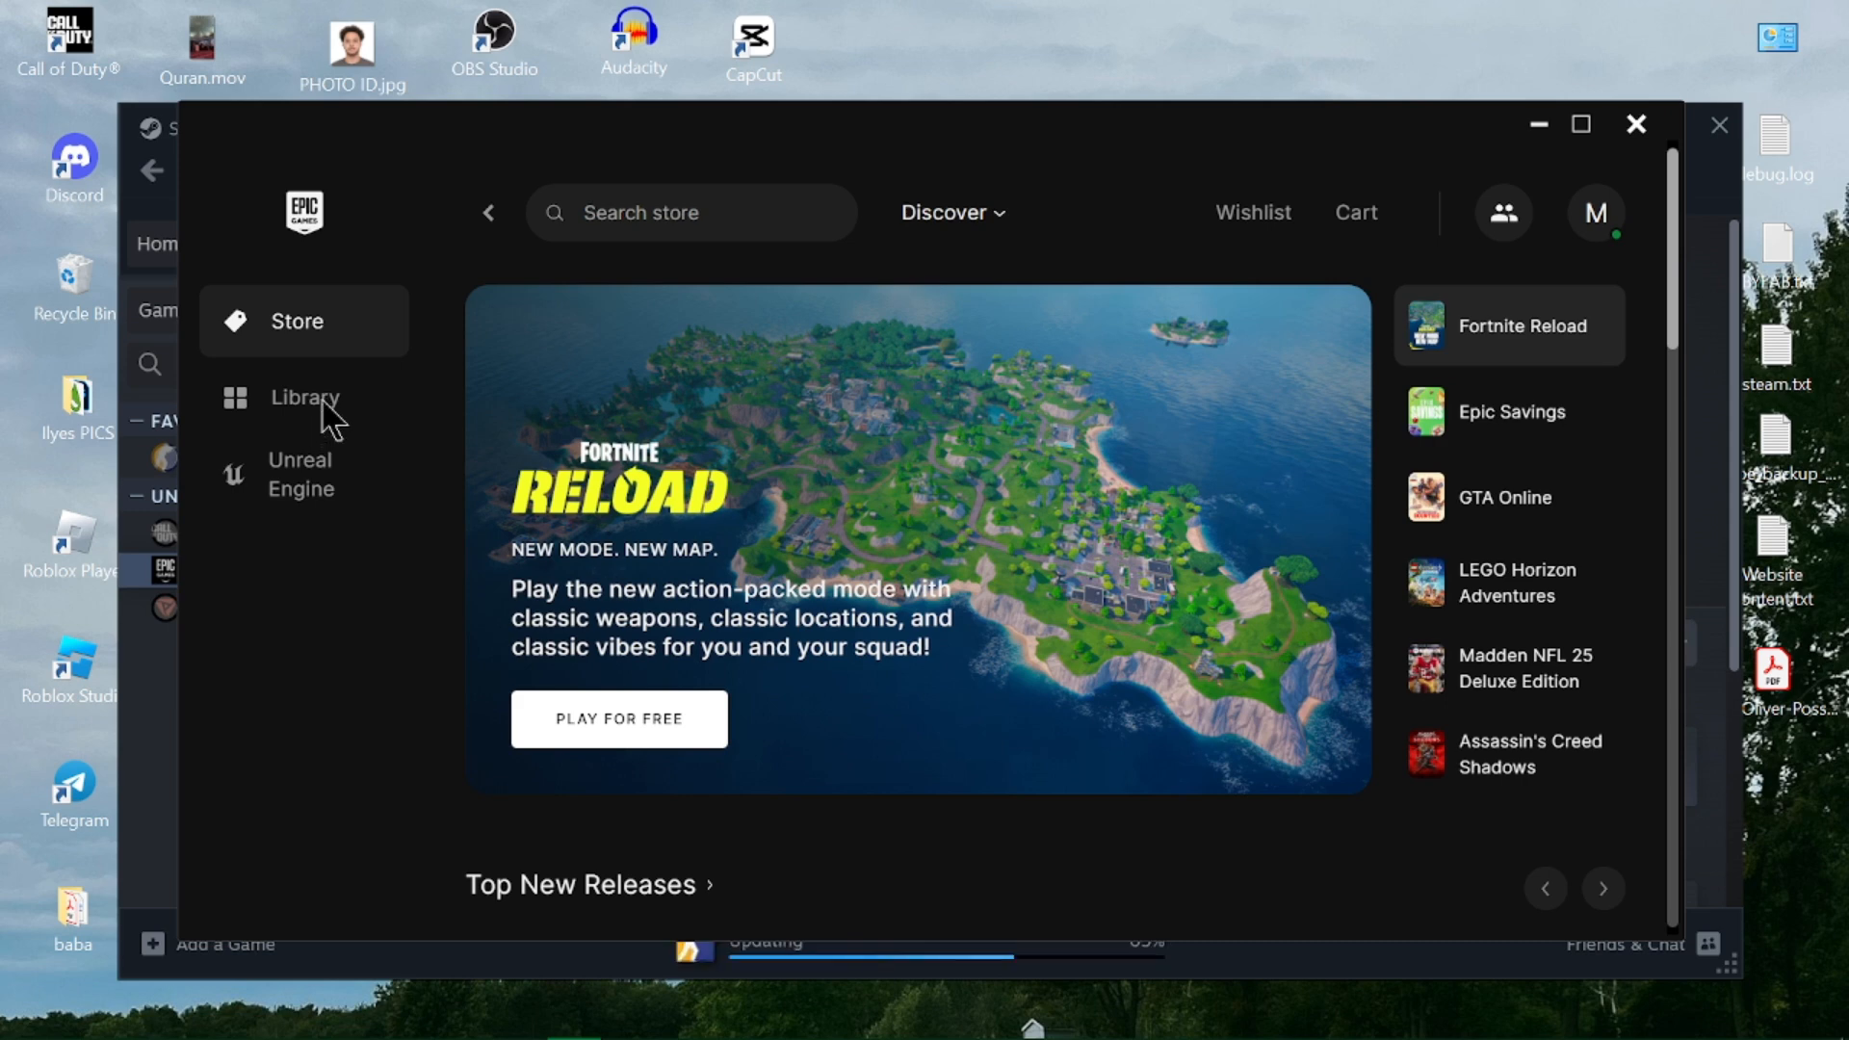
{"action": "left_click", "coordinate": [304, 398]}
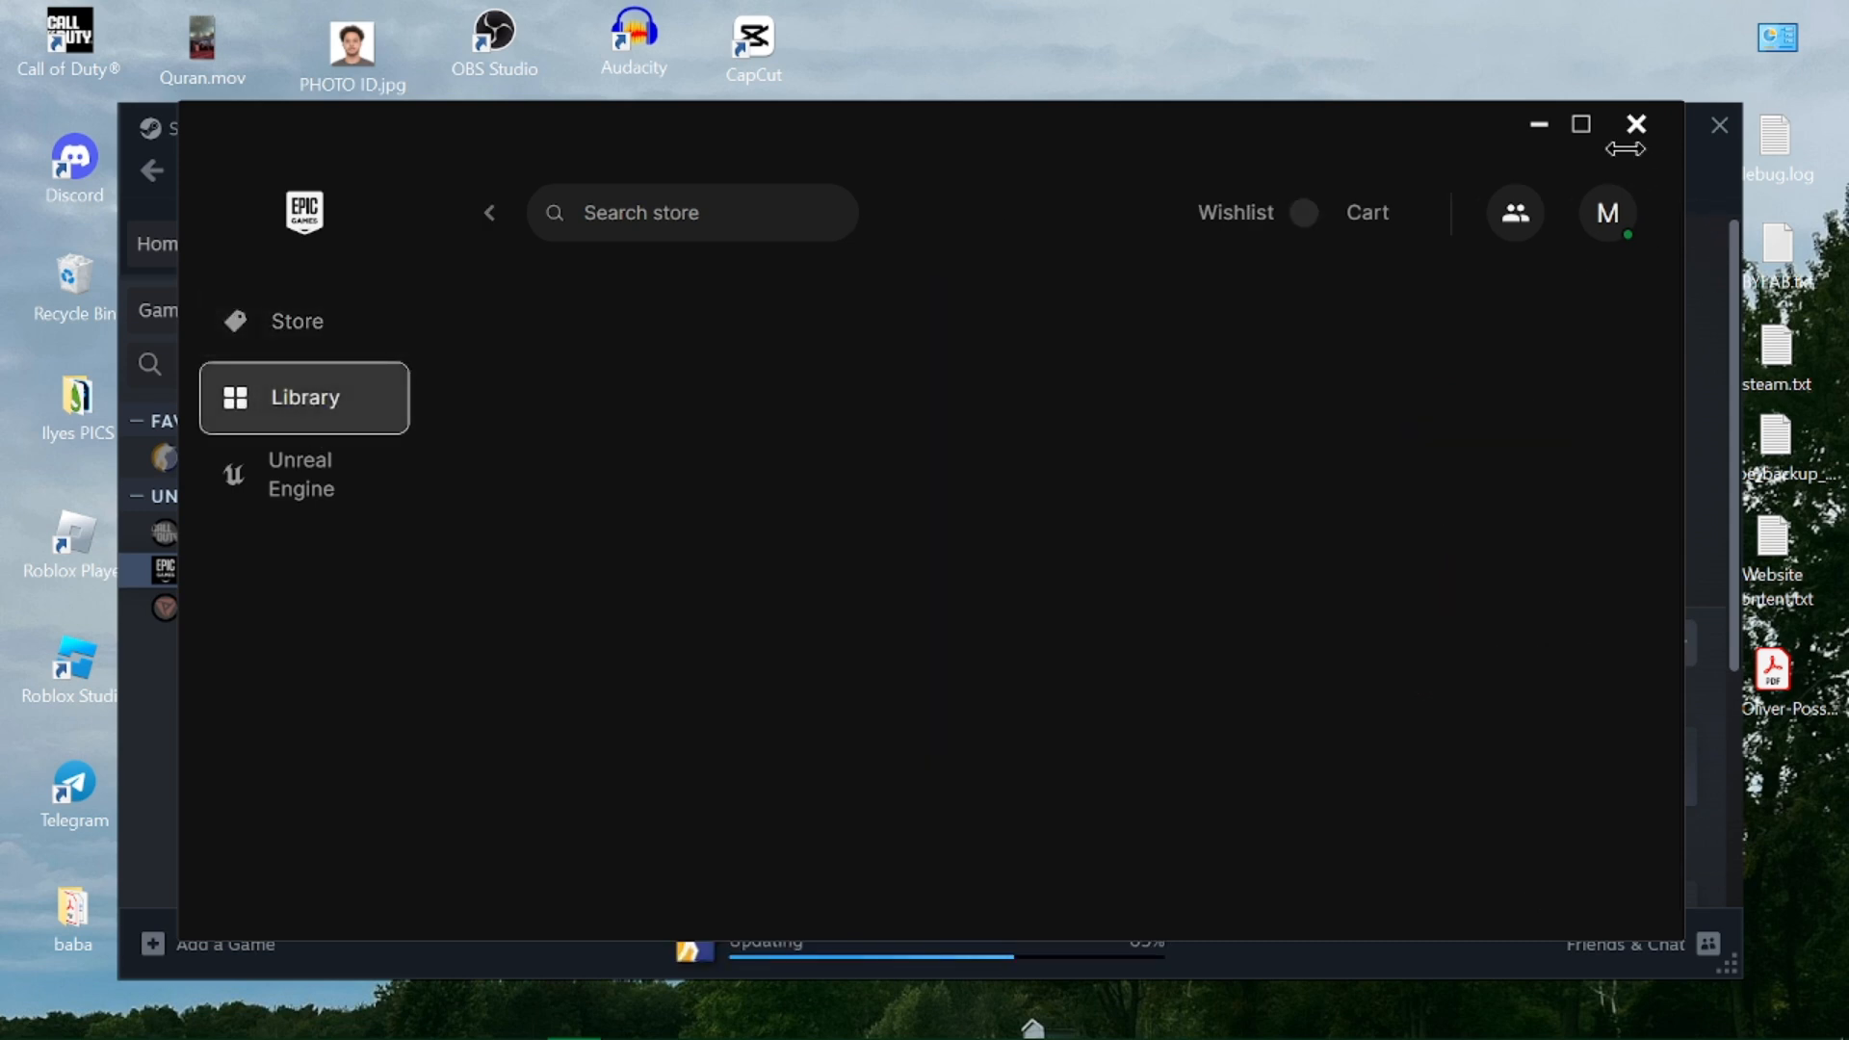
{"action": "left_click", "coordinate": [304, 396]}
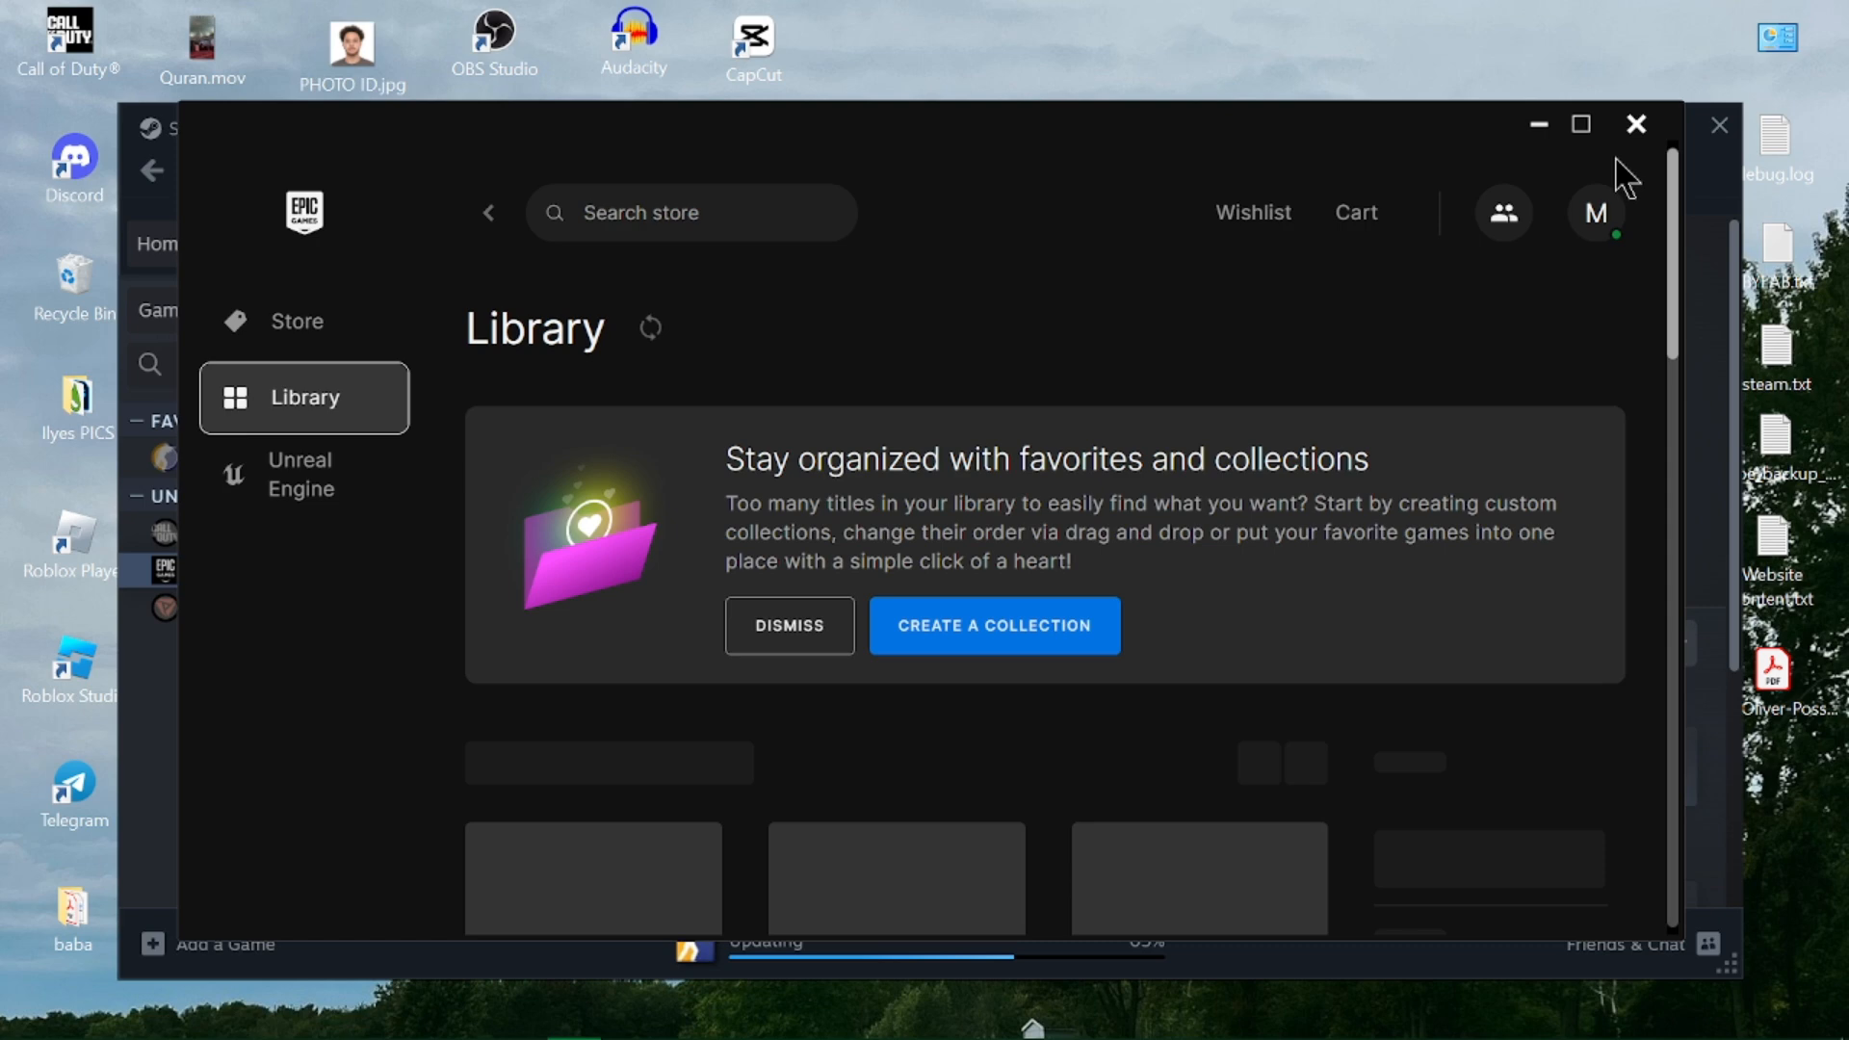
{"action": "left_click", "coordinate": [788, 625]}
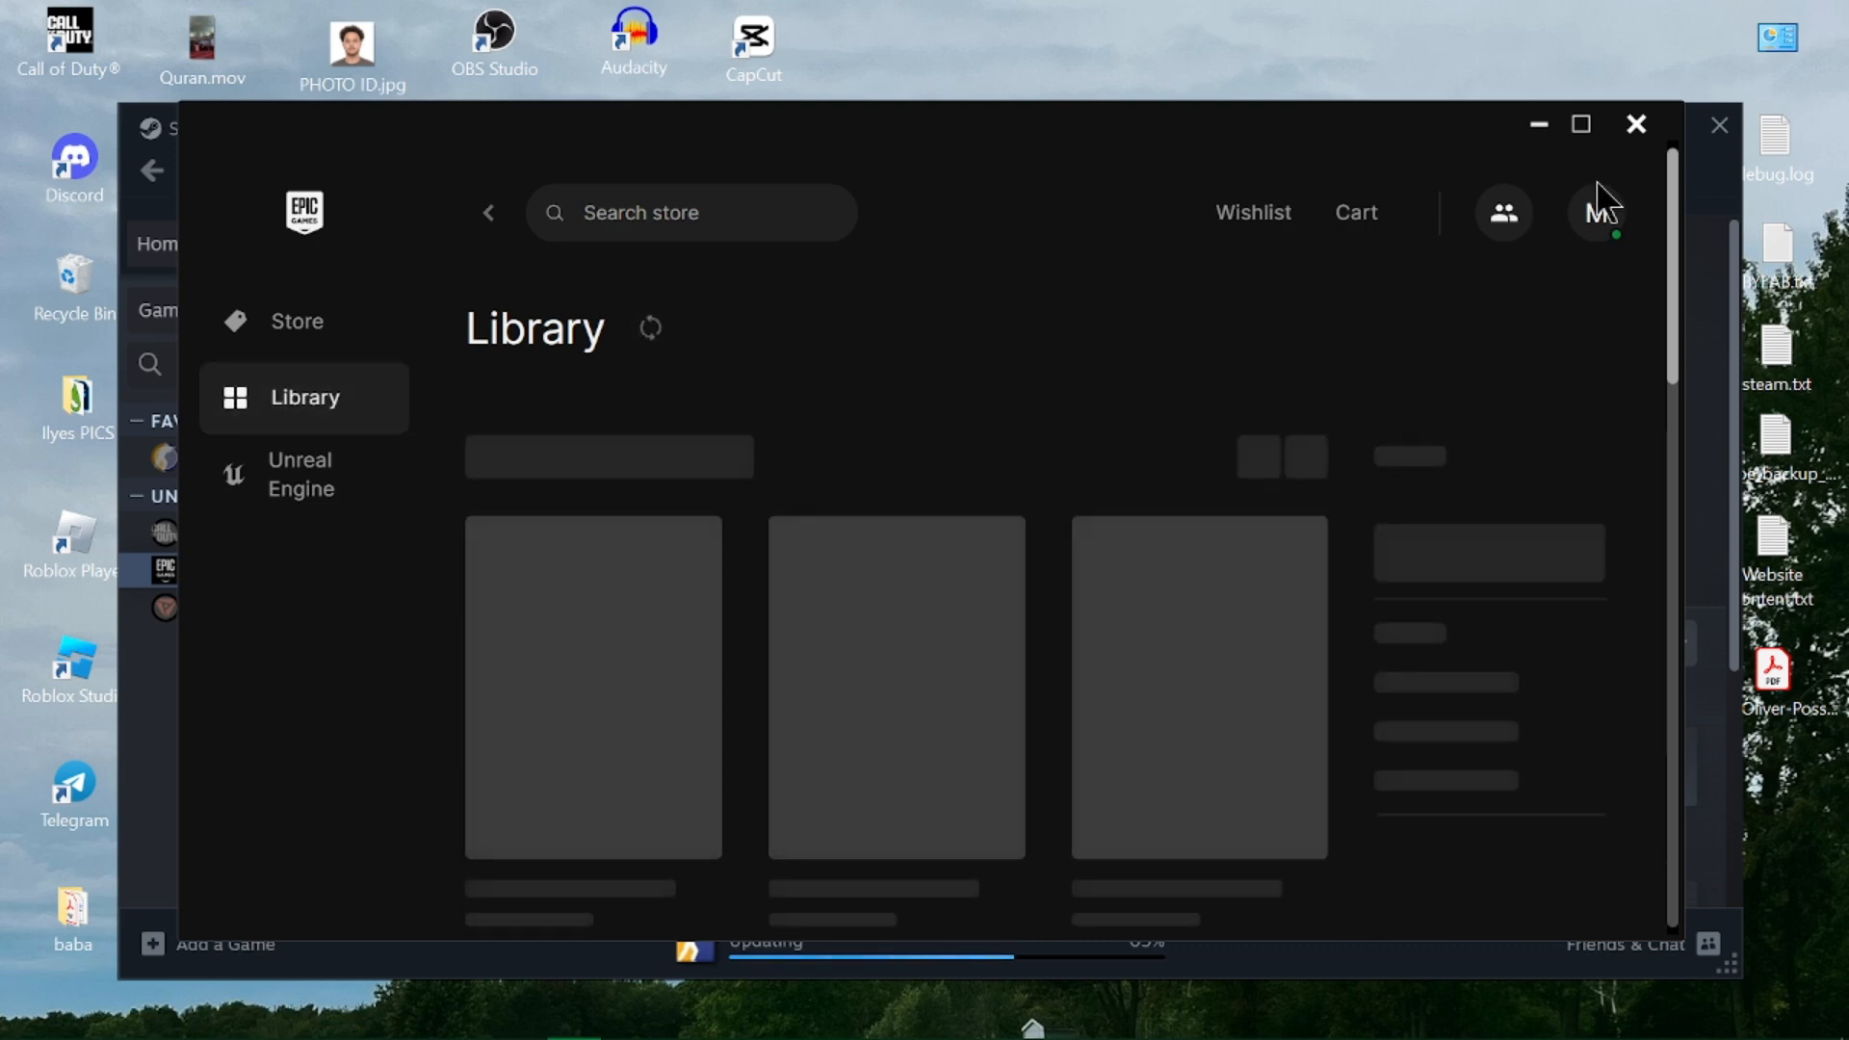